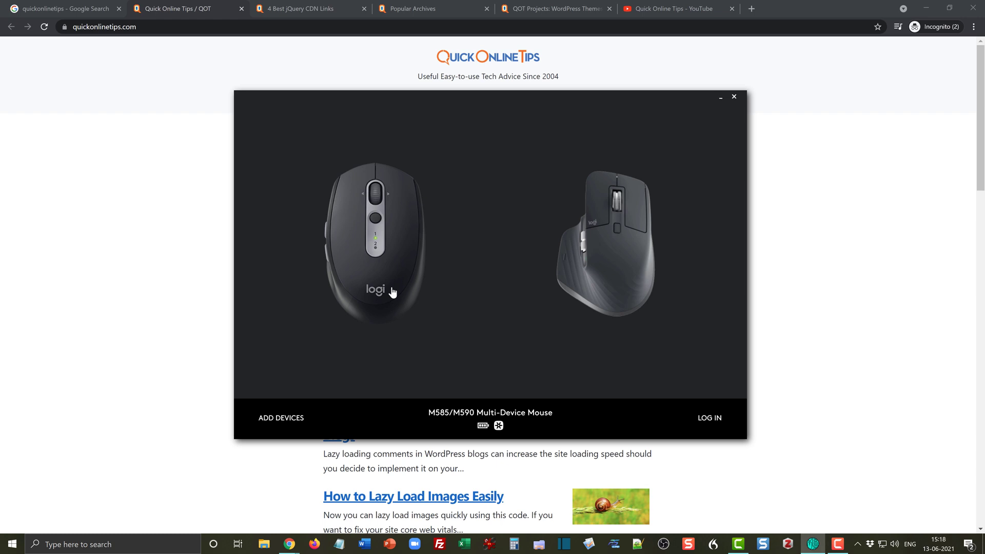
{"action": "mouse_move", "coordinate": [589, 295]}
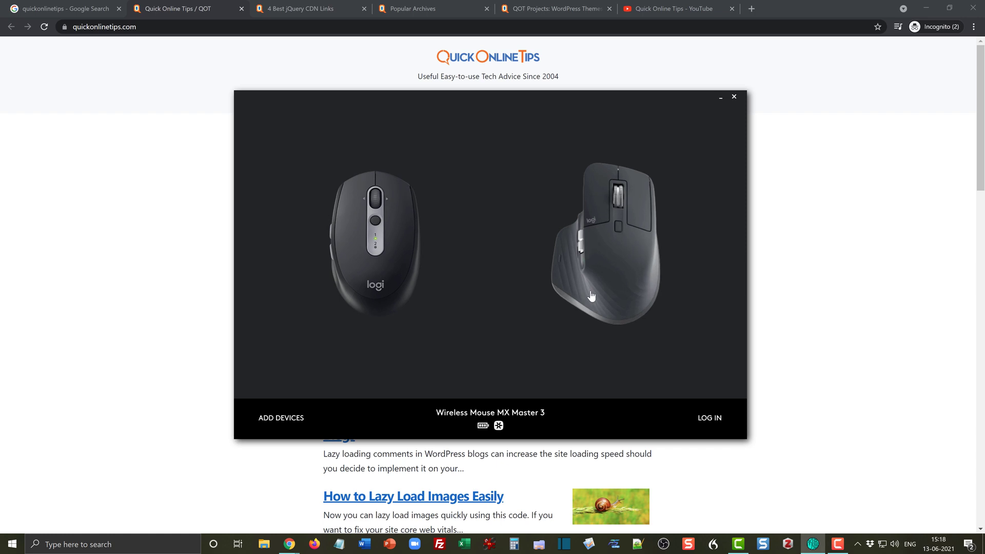
{"action": "mouse_move", "coordinate": [598, 295]}
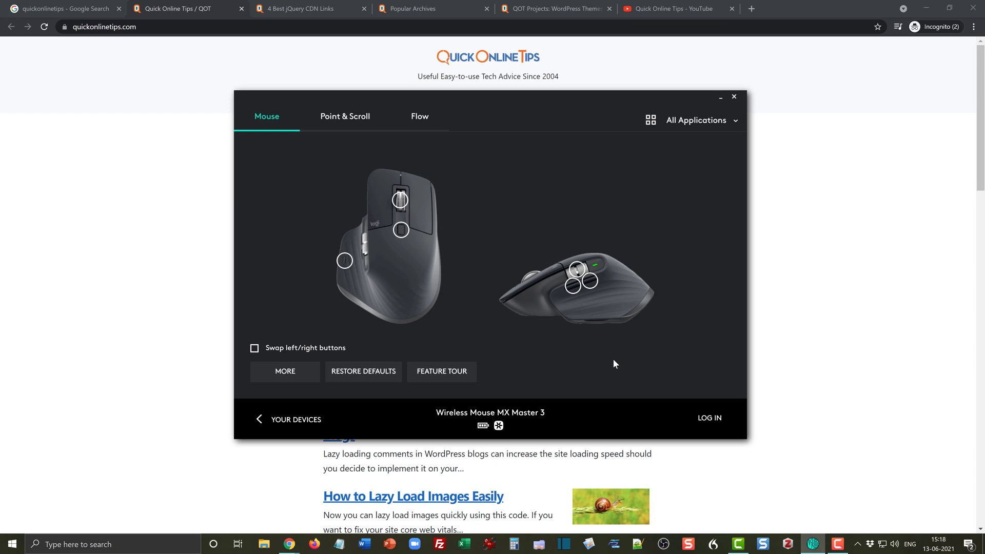
{"action": "mouse_move", "coordinate": [687, 124]}
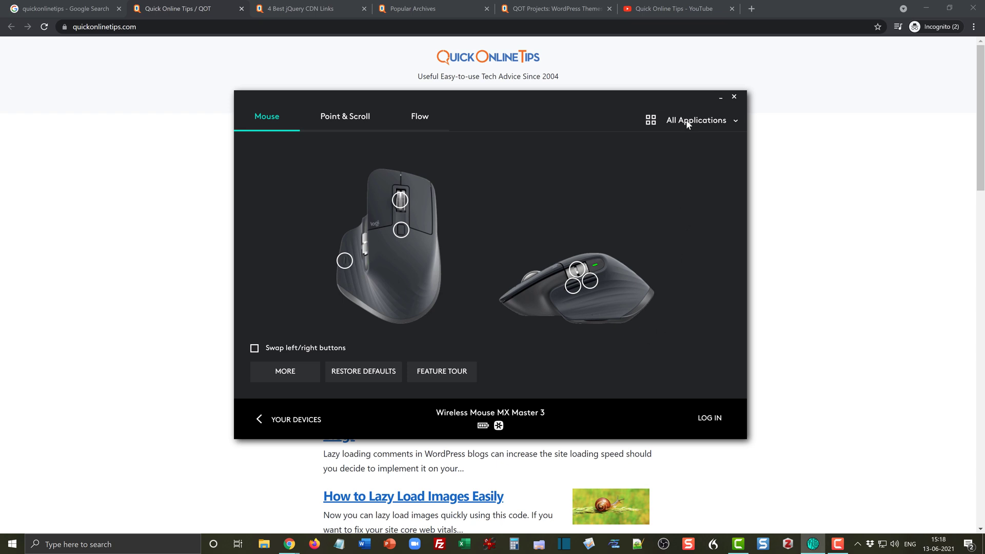
Select Google Chrome from the All Applications profile list for the MX Master 3.
{"action": "left_click", "coordinate": [695, 120]}
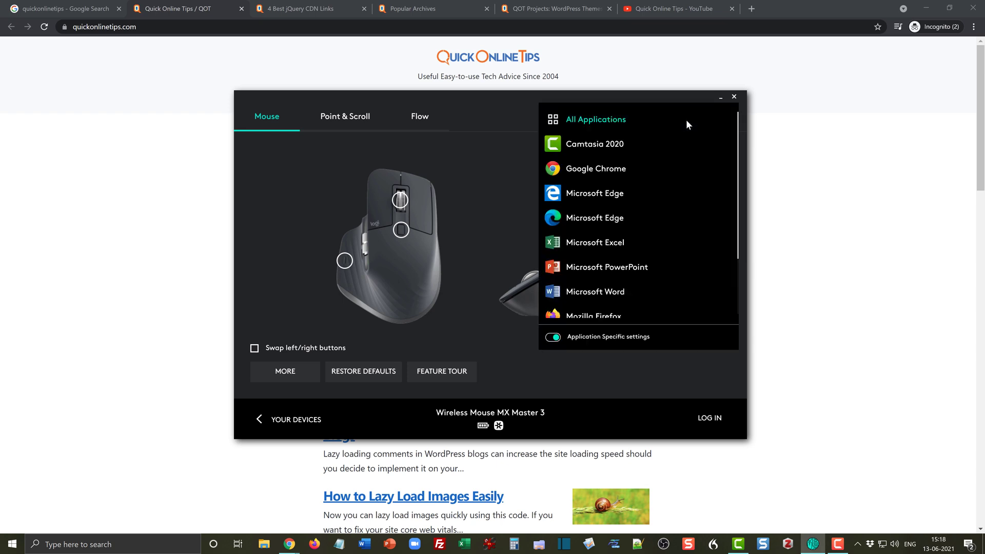
{"action": "mouse_move", "coordinate": [620, 175]}
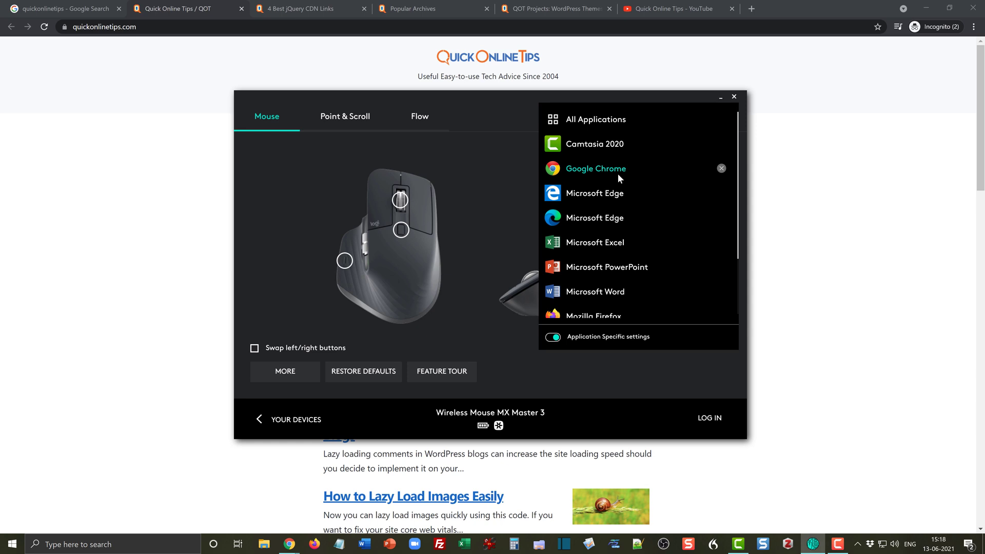
{"action": "left_click", "coordinate": [595, 168]}
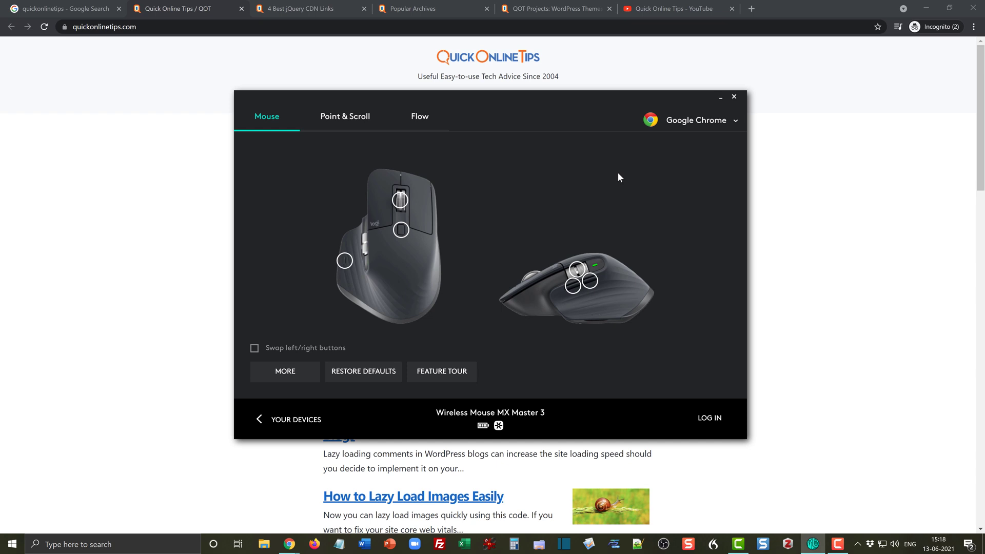
{"action": "mouse_move", "coordinate": [498, 220]}
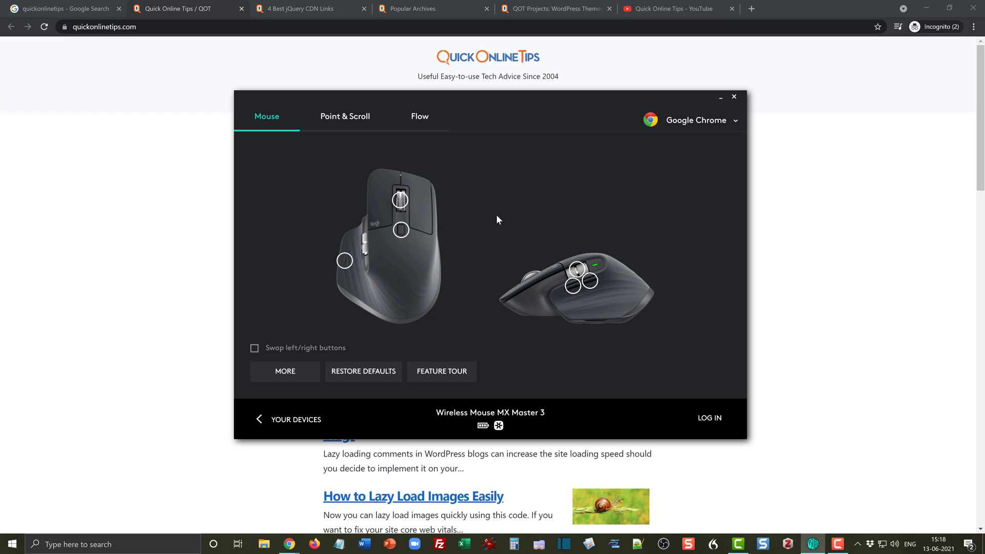
{"action": "mouse_move", "coordinate": [475, 253]}
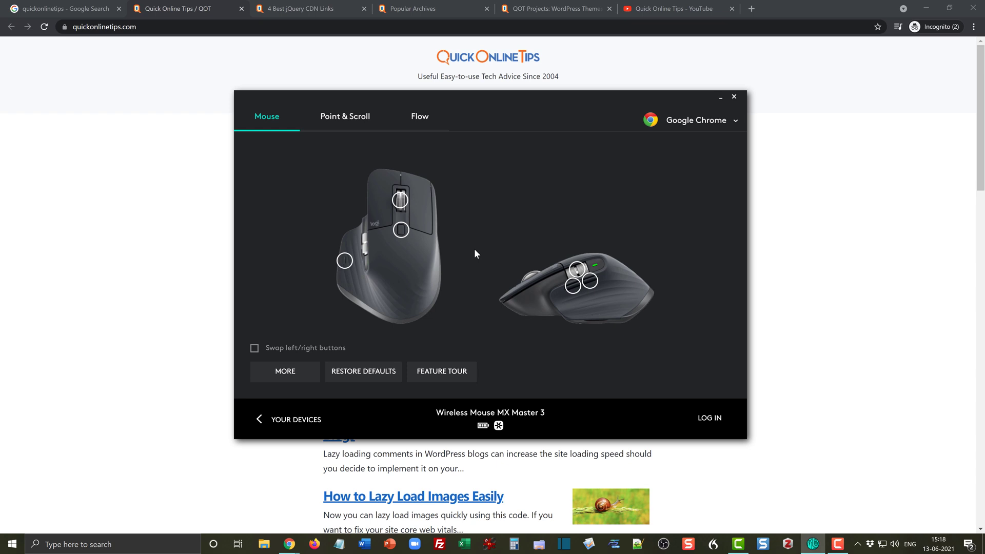
{"action": "mouse_move", "coordinate": [345, 261]}
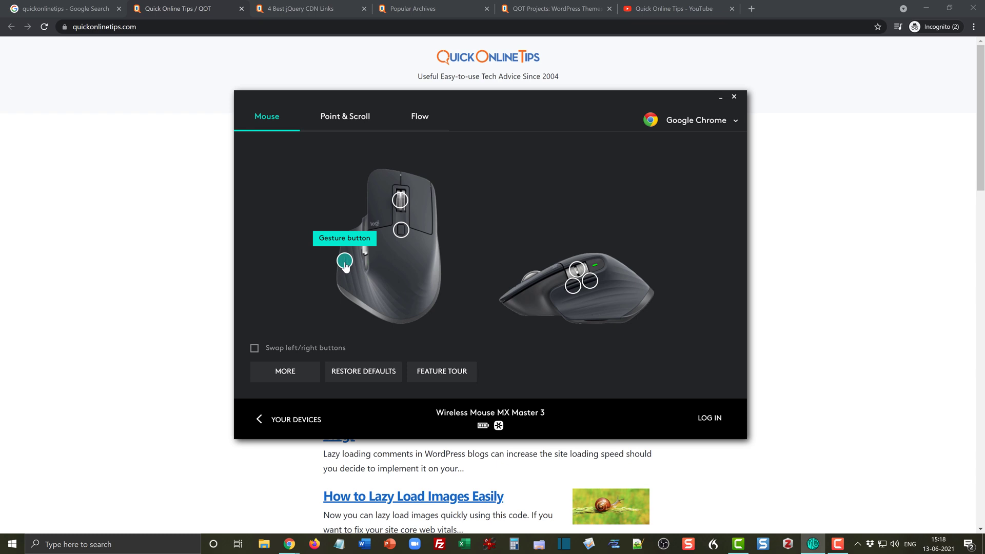
{"action": "mouse_move", "coordinate": [399, 211]}
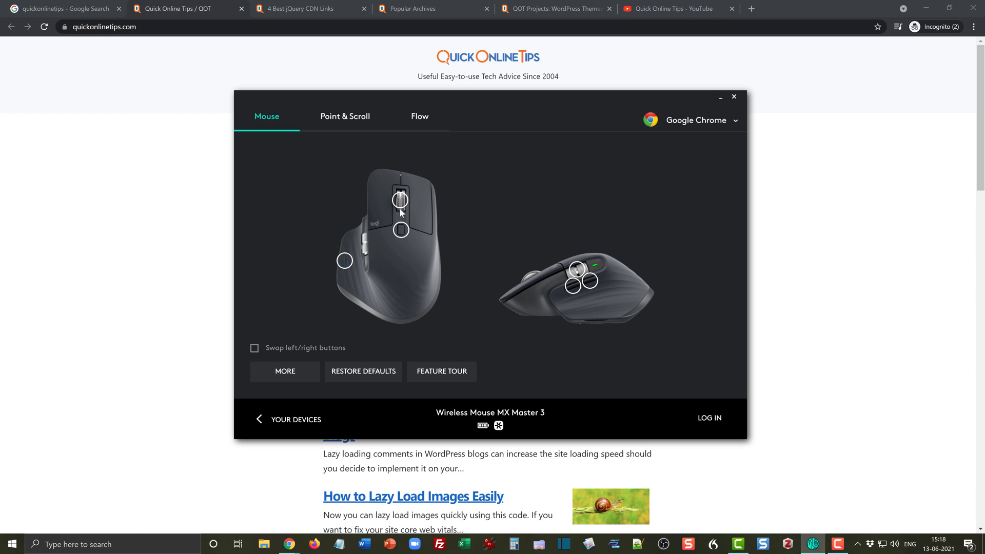
{"action": "mouse_move", "coordinate": [400, 201]}
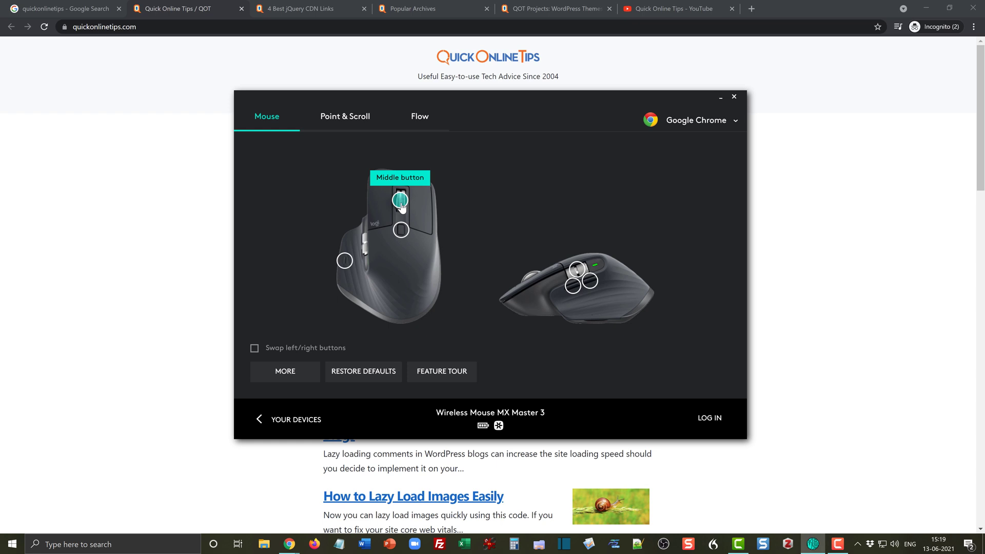
{"action": "mouse_move", "coordinate": [401, 231]}
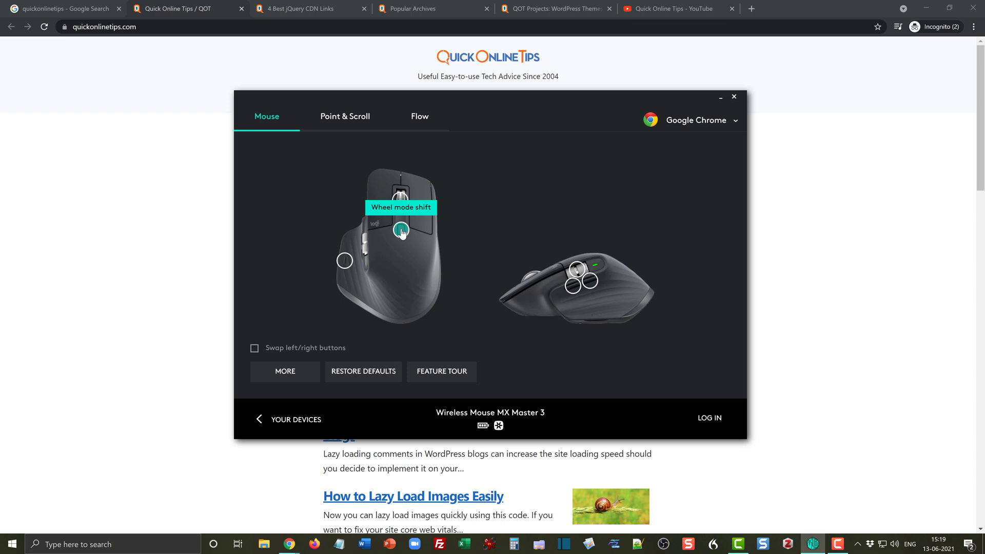
{"action": "mouse_move", "coordinate": [576, 275]}
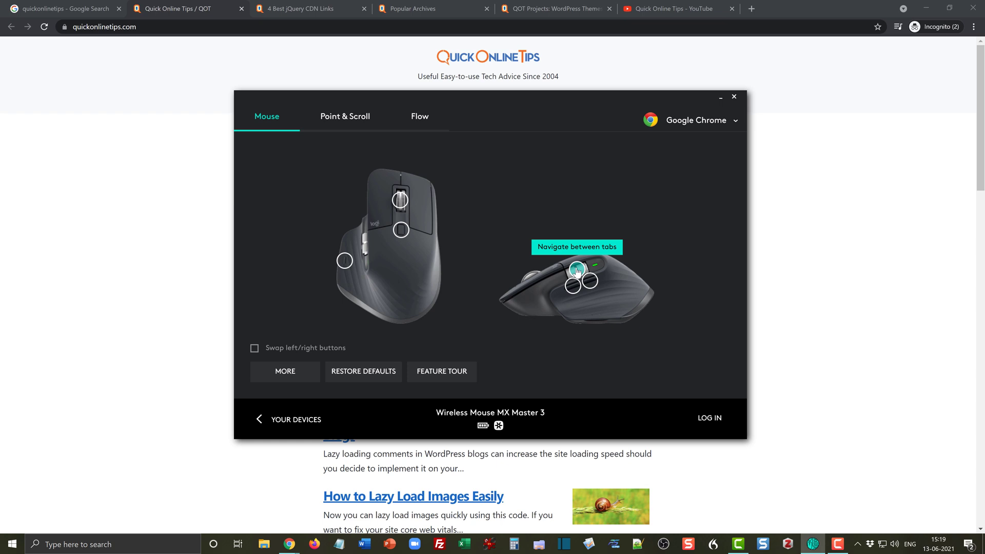
{"action": "left_click", "coordinate": [575, 271]}
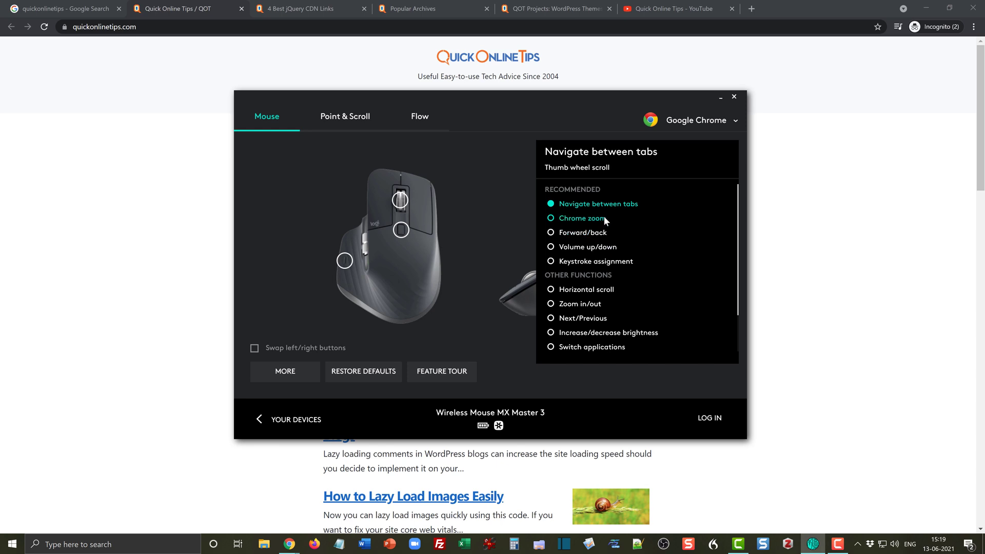
{"action": "mouse_move", "coordinate": [611, 215]}
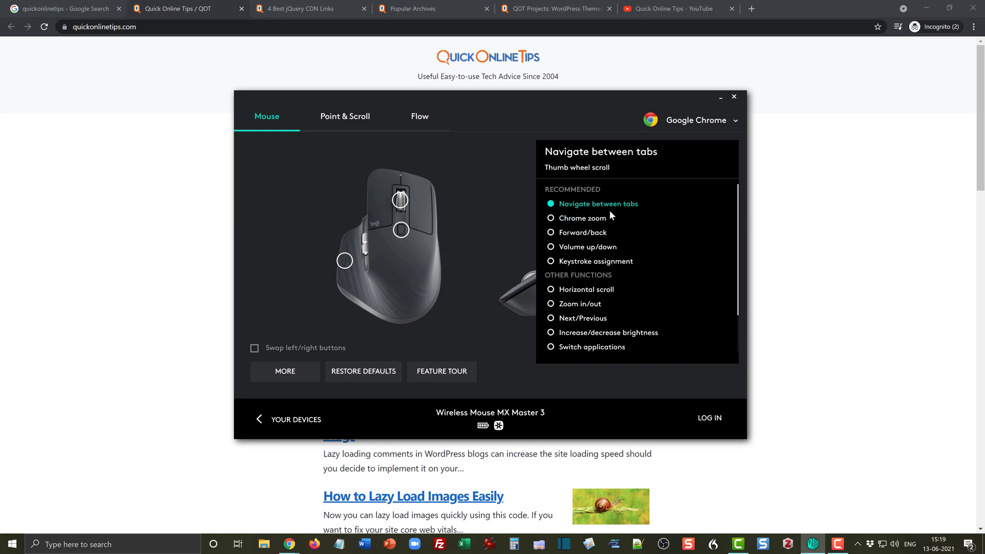
{"action": "mouse_move", "coordinate": [629, 214]}
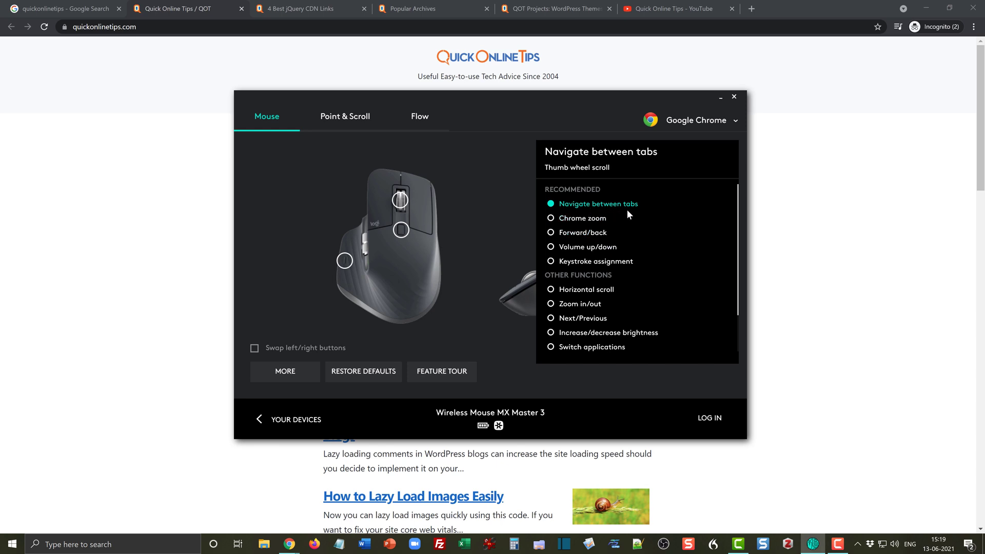
{"action": "mouse_move", "coordinate": [613, 235]}
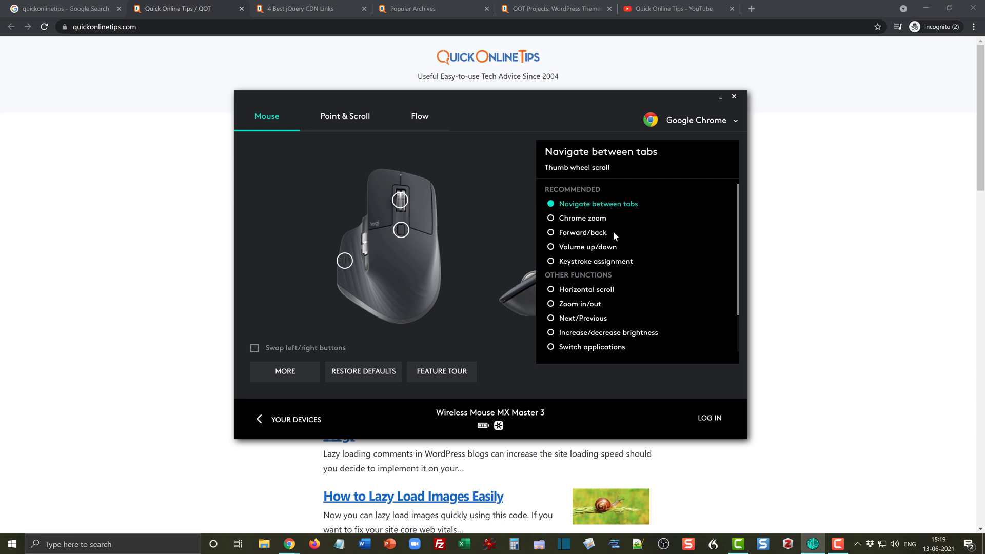
{"action": "mouse_move", "coordinate": [626, 240]}
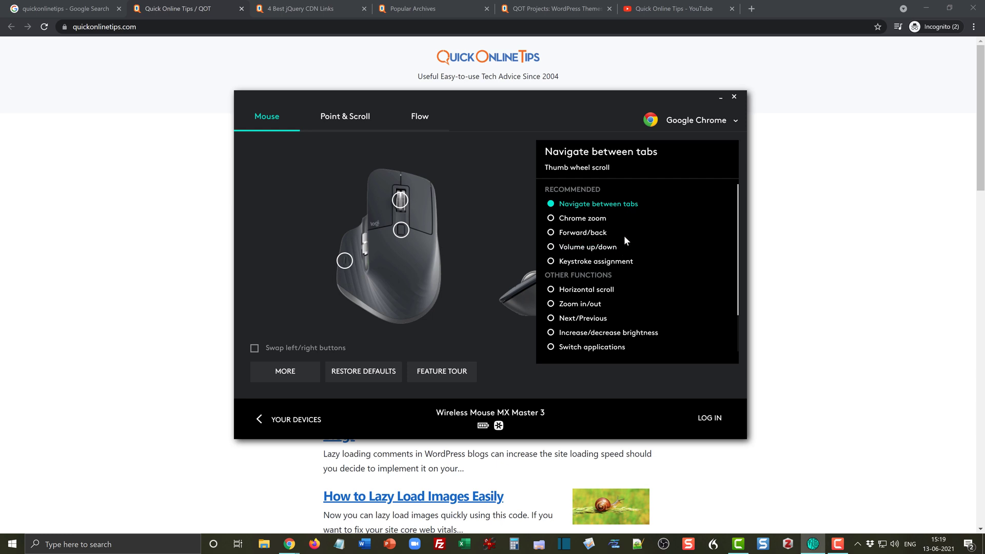
{"action": "mouse_move", "coordinate": [617, 216]}
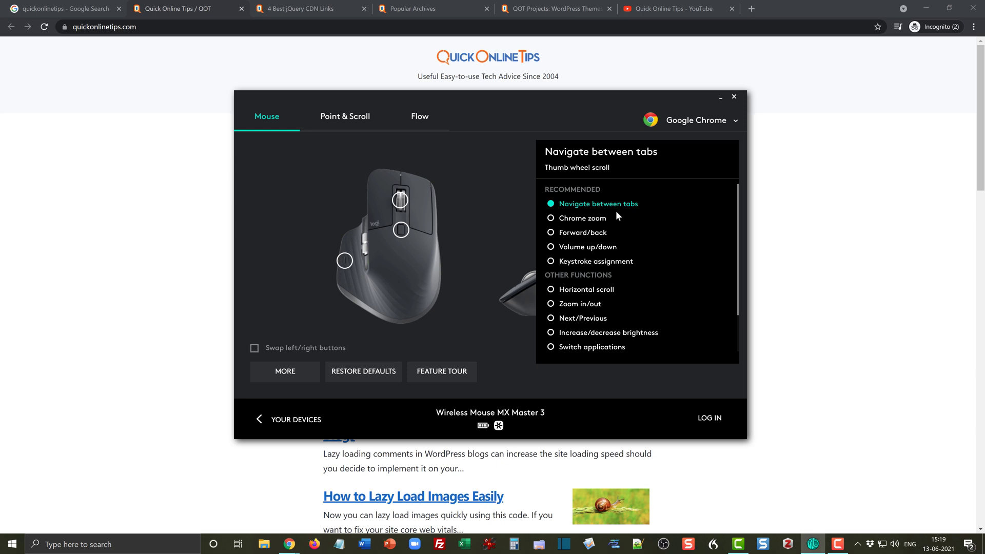
{"action": "mouse_move", "coordinate": [619, 295]}
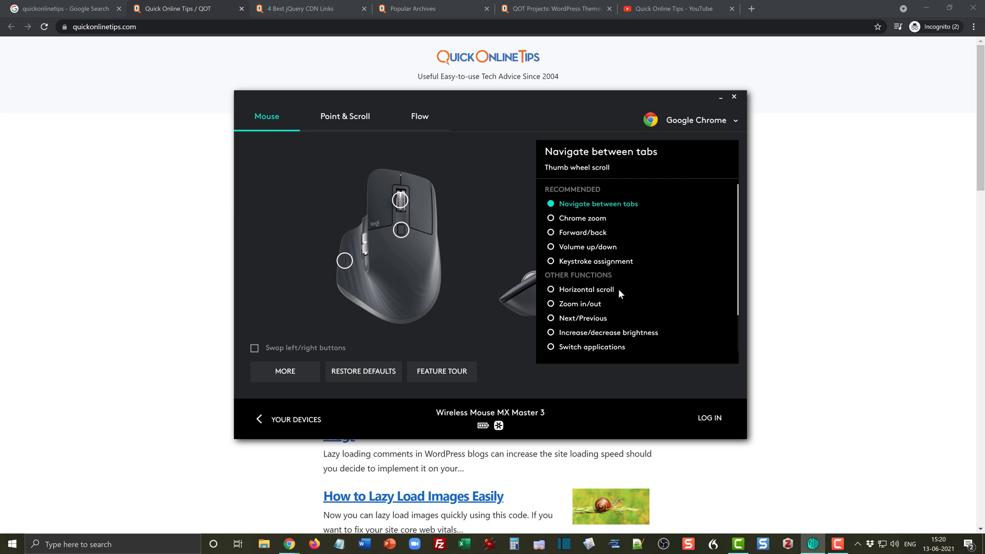
{"action": "mouse_move", "coordinate": [645, 210]}
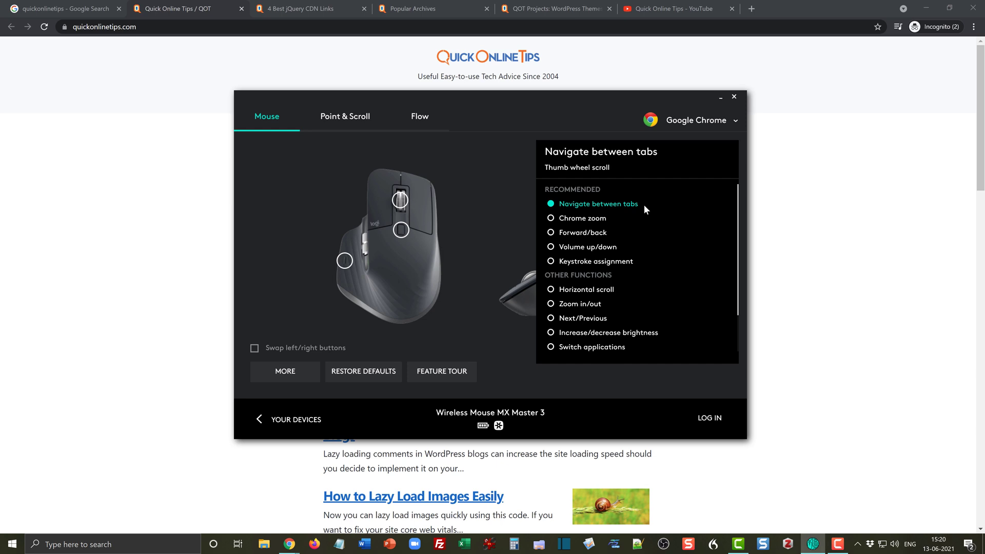
{"action": "mouse_move", "coordinate": [521, 205]}
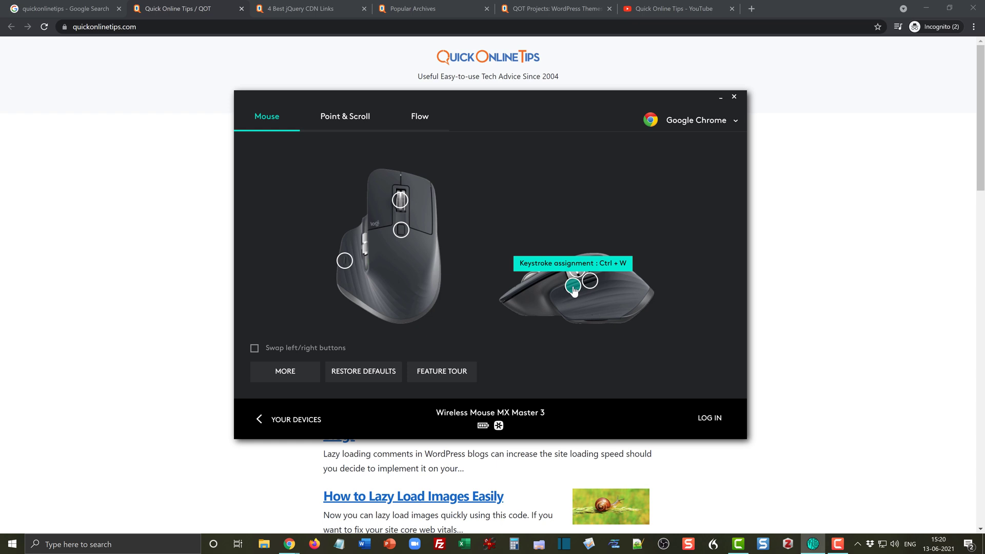
Assign Ctrl+W as the thumb button's keystroke and confirm the other thumb button stays on Back.
{"action": "left_click", "coordinate": [572, 283]}
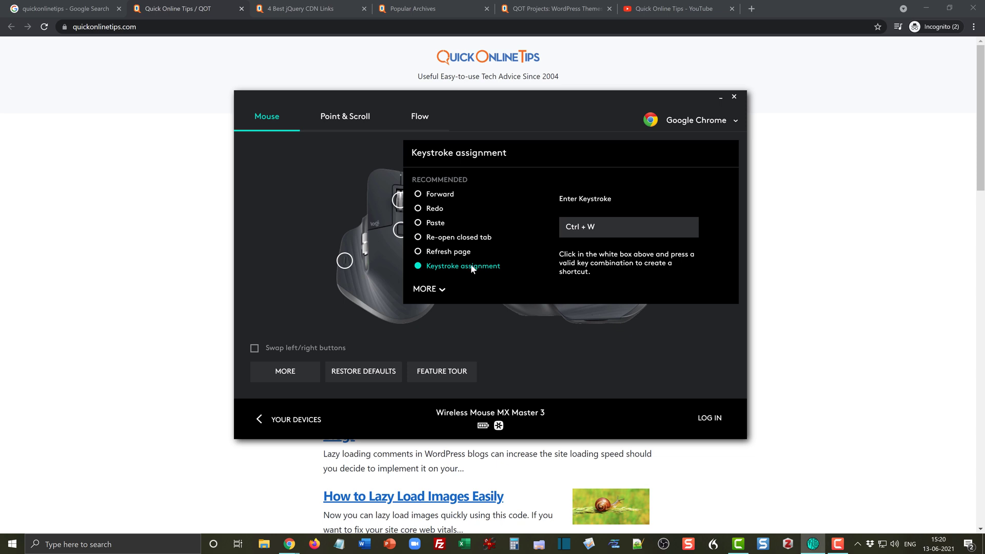
{"action": "mouse_move", "coordinate": [473, 279]}
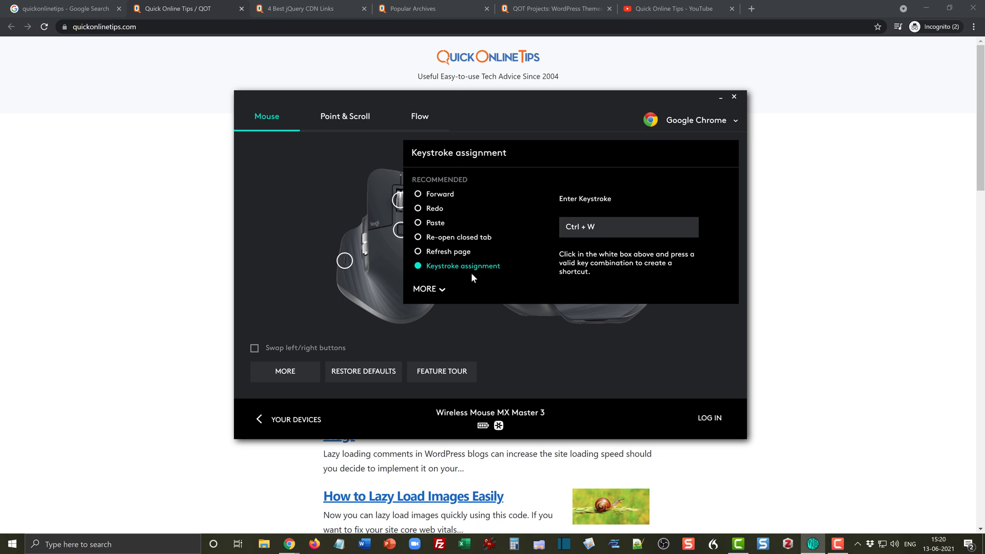
{"action": "mouse_move", "coordinate": [602, 228]}
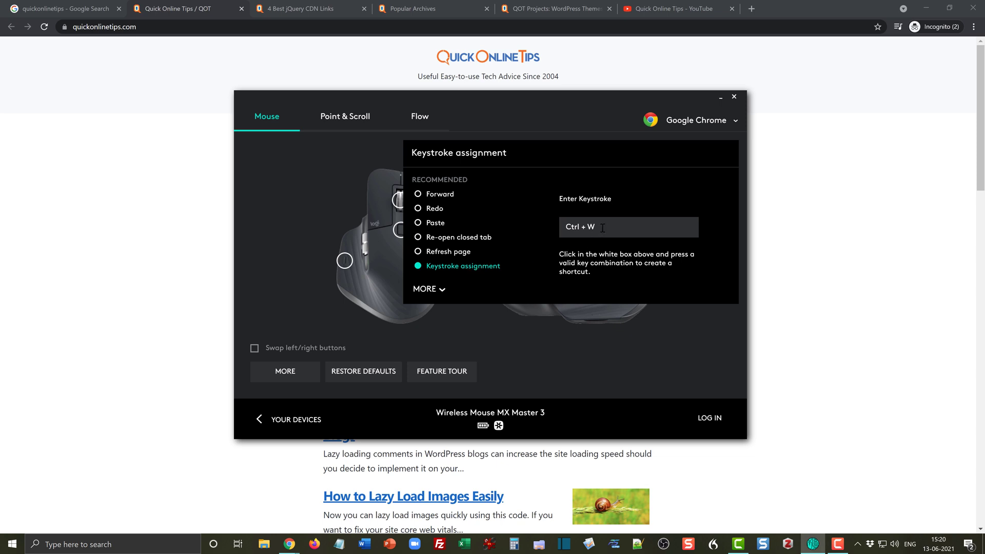
{"action": "left_click", "coordinate": [628, 227]}
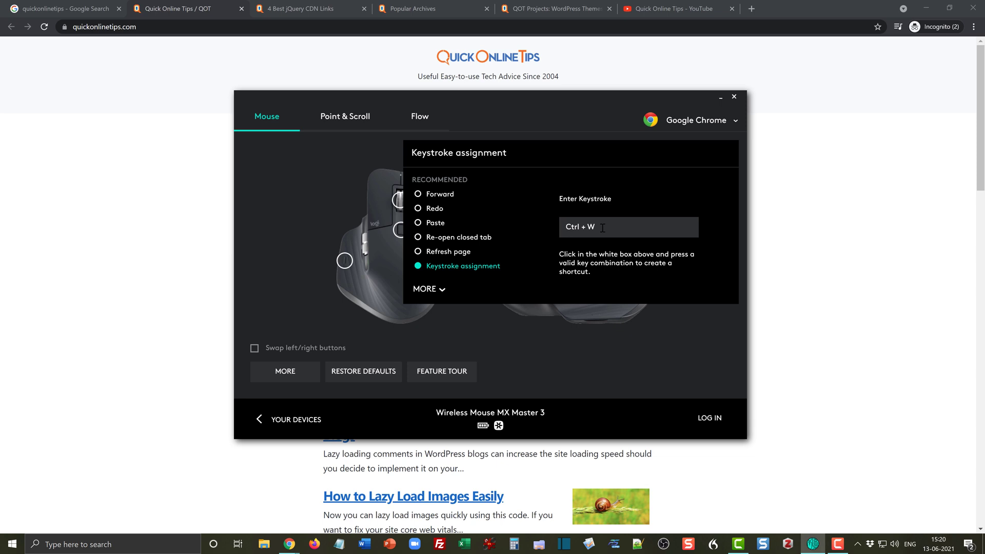
{"action": "mouse_move", "coordinate": [606, 340]}
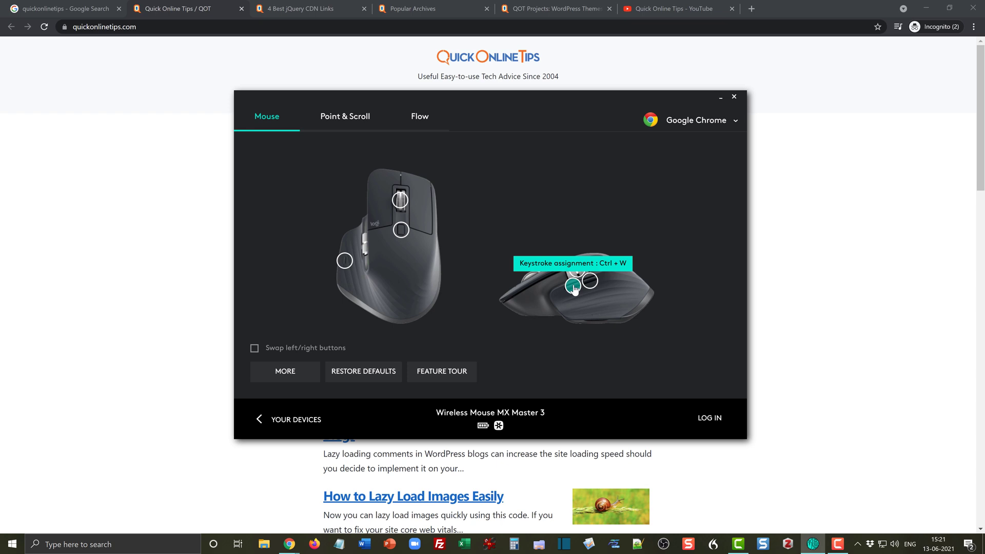
{"action": "mouse_move", "coordinate": [588, 284]}
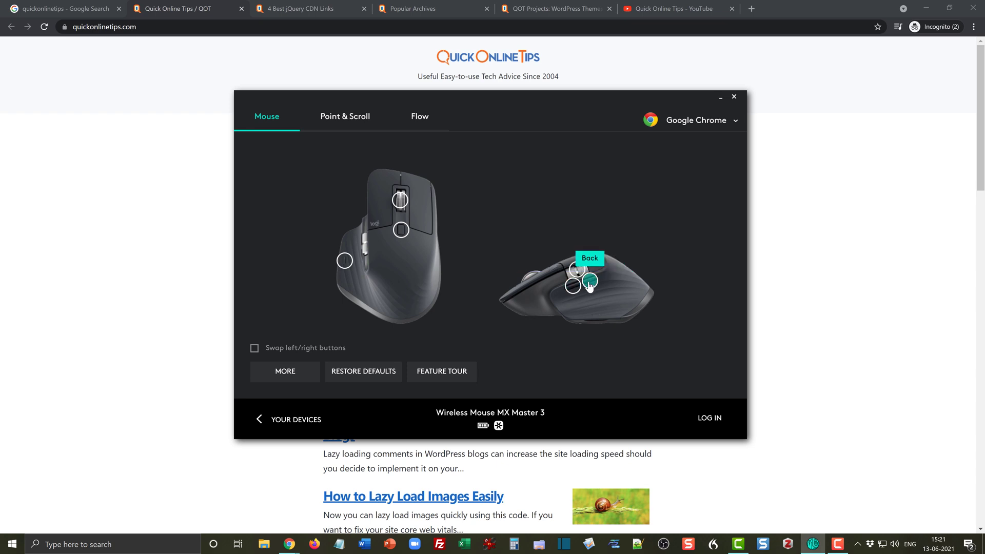
{"action": "left_click", "coordinate": [589, 280]}
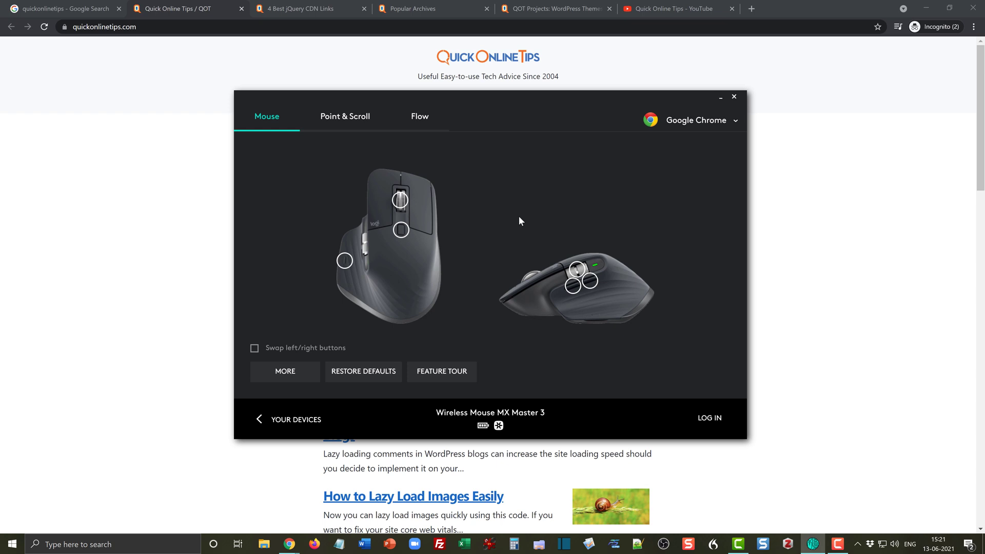
{"action": "mouse_move", "coordinate": [278, 206]}
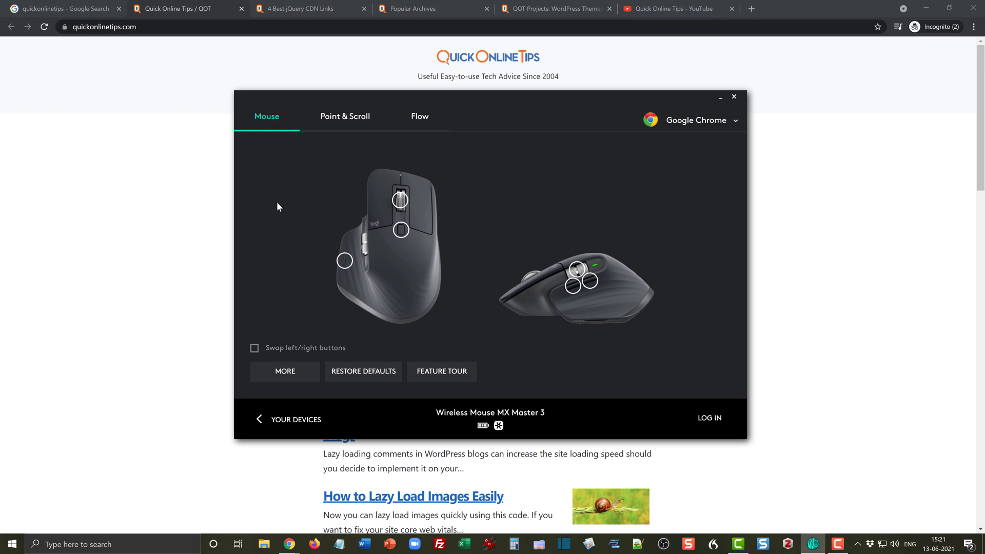
Dismiss Logitech Options and cycle Chrome tabs: Google Search, QOT Projects, Popular Archives, jQuery CDN Links.
{"action": "left_click", "coordinate": [733, 97]}
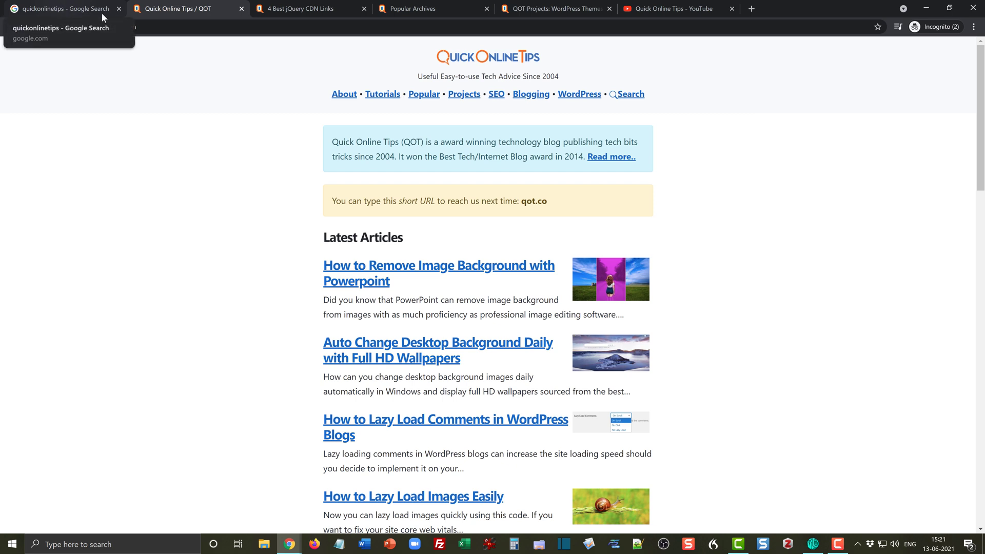
{"action": "mouse_move", "coordinate": [696, 248]}
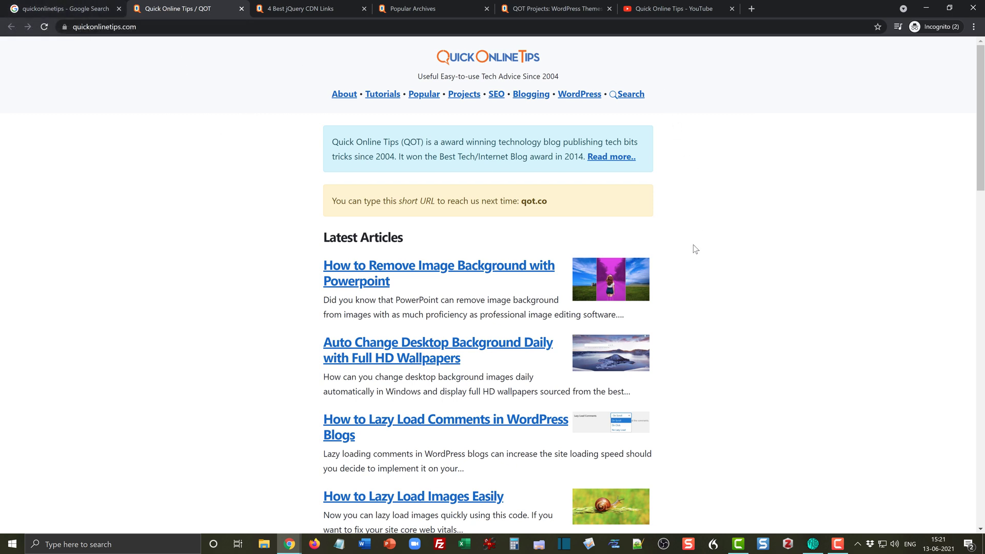
{"action": "mouse_move", "coordinate": [678, 323]}
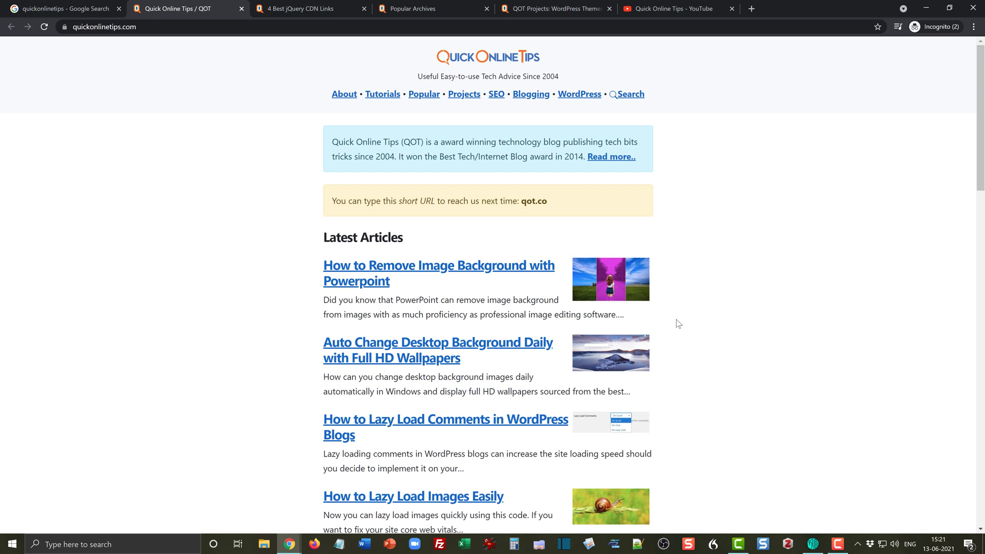
{"action": "left_click", "coordinate": [63, 10]}
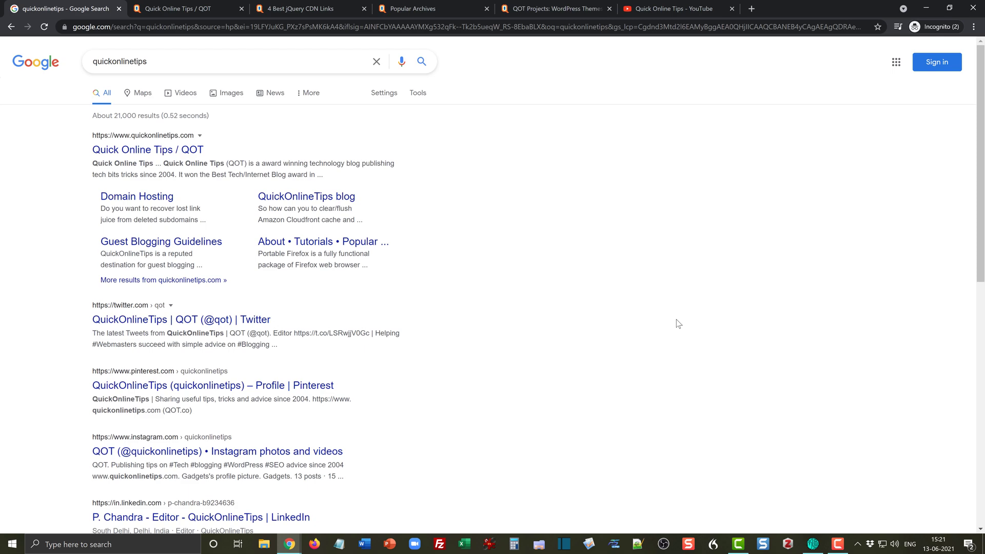
{"action": "left_click", "coordinate": [555, 9]}
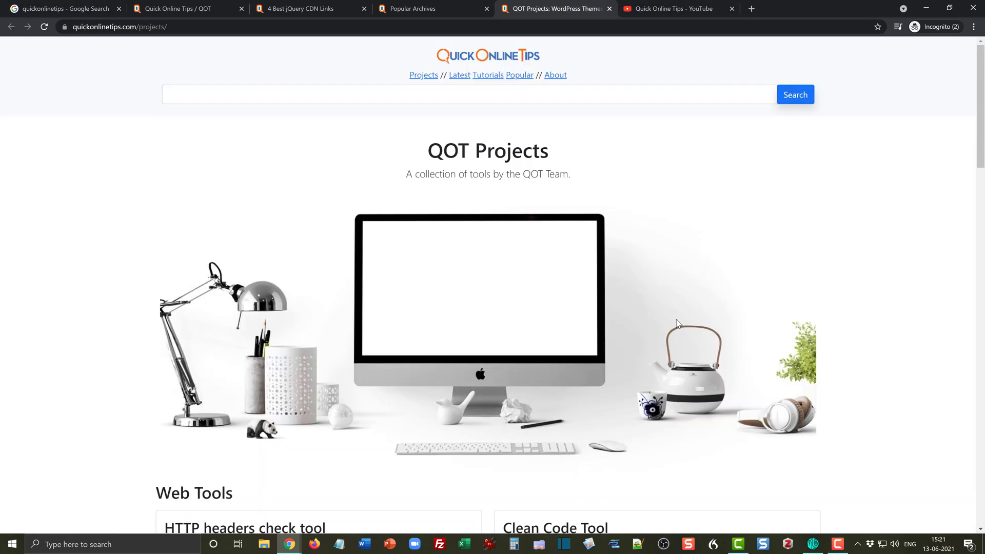
{"action": "left_click", "coordinate": [409, 8]}
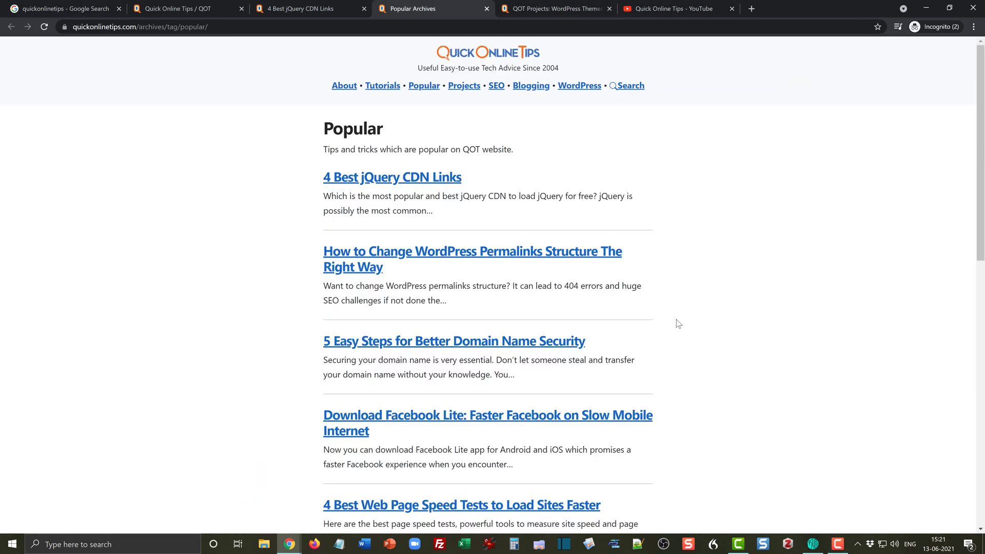
{"action": "left_click", "coordinate": [391, 177]}
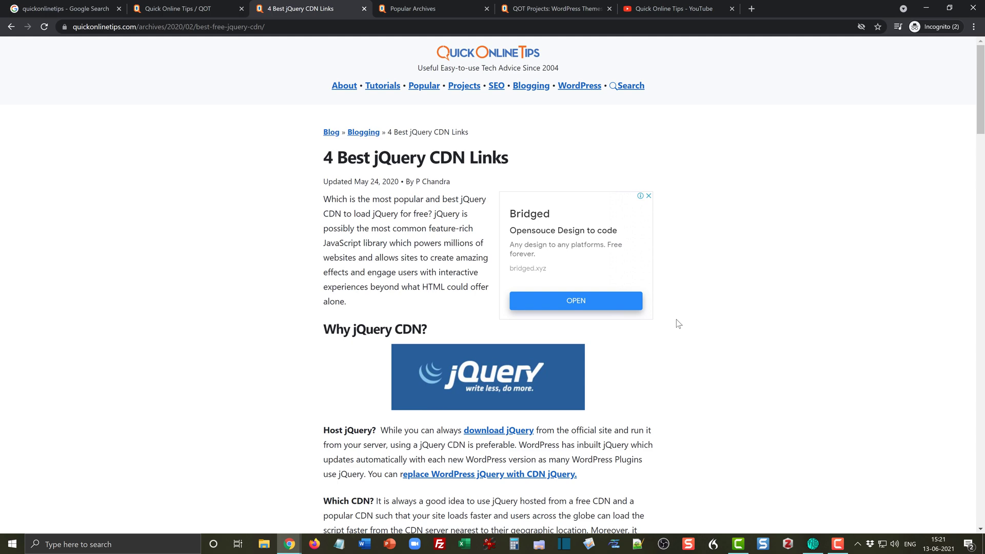
Cycle again through Google Search, QOT Projects, YouTube and homepage tabs, ending on 4 Best jQuery CDN Links.
{"action": "left_click", "coordinate": [63, 8]}
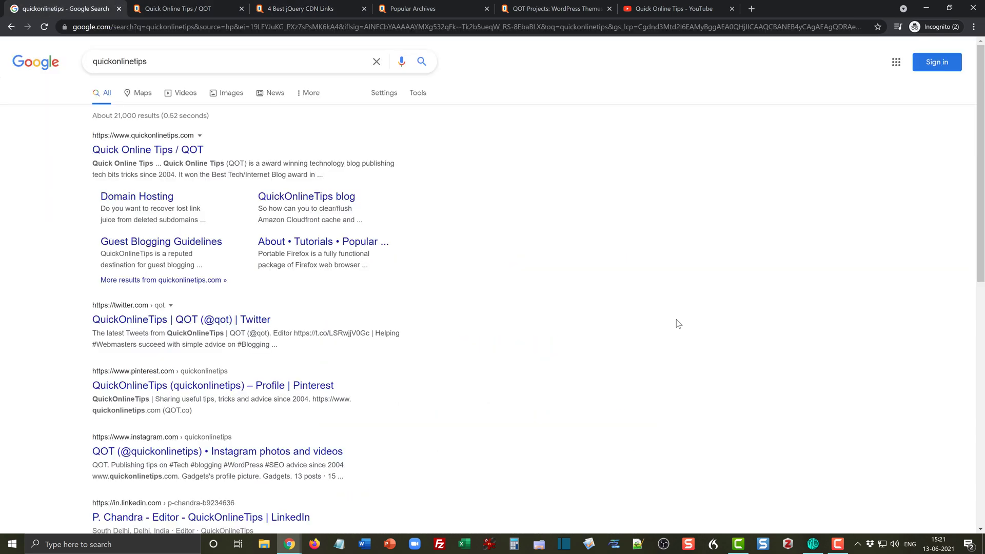
{"action": "left_click", "coordinate": [148, 150]}
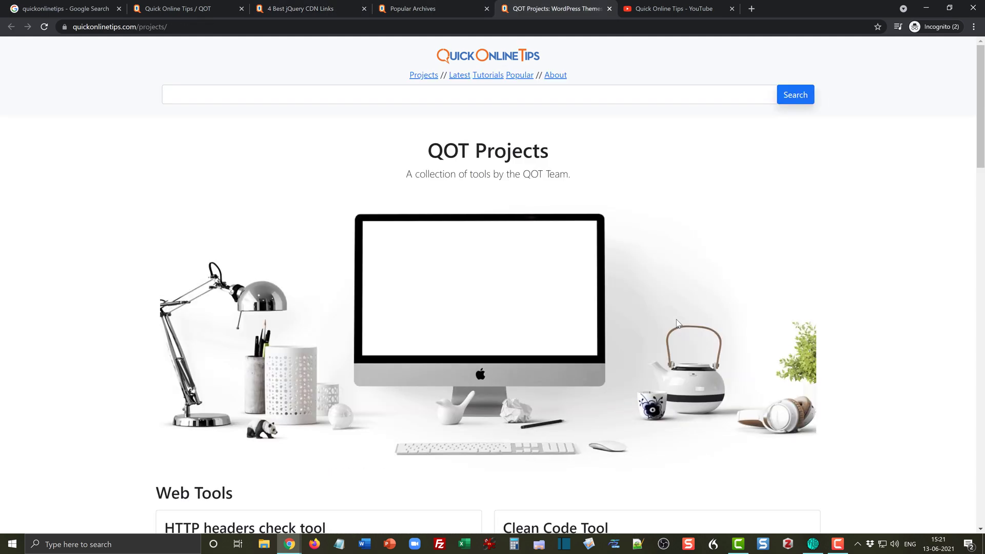
{"action": "left_click", "coordinate": [677, 8]}
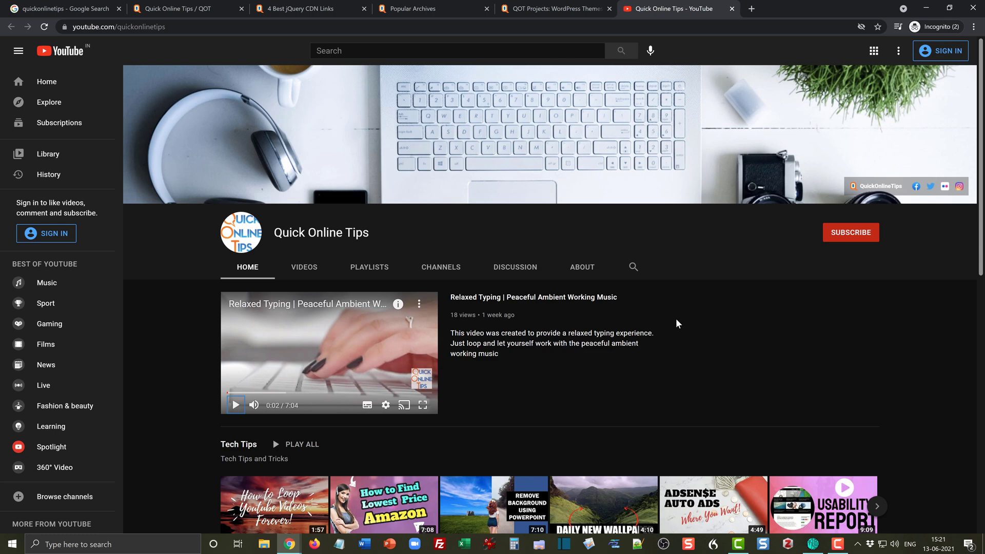
{"action": "left_click", "coordinate": [62, 10]}
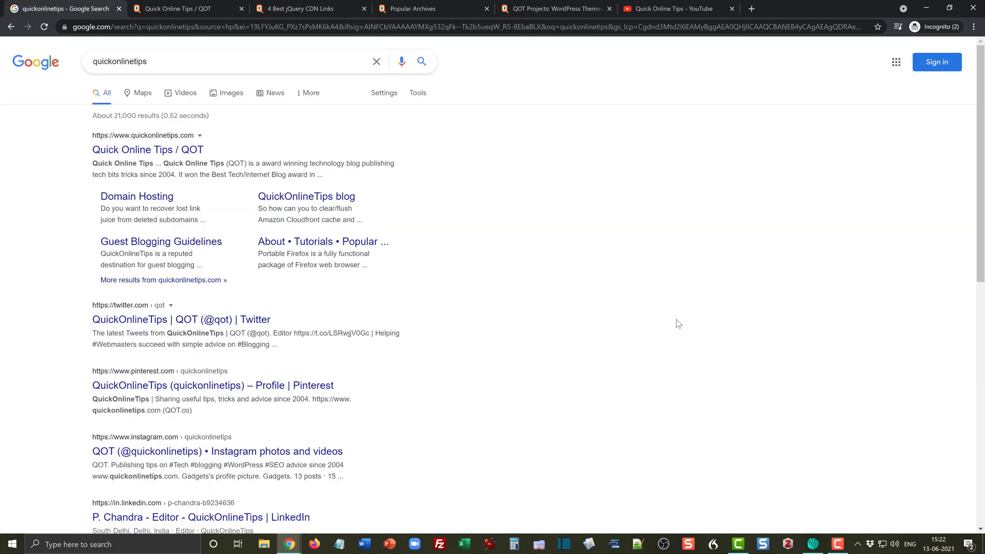
{"action": "left_click", "coordinate": [147, 150]}
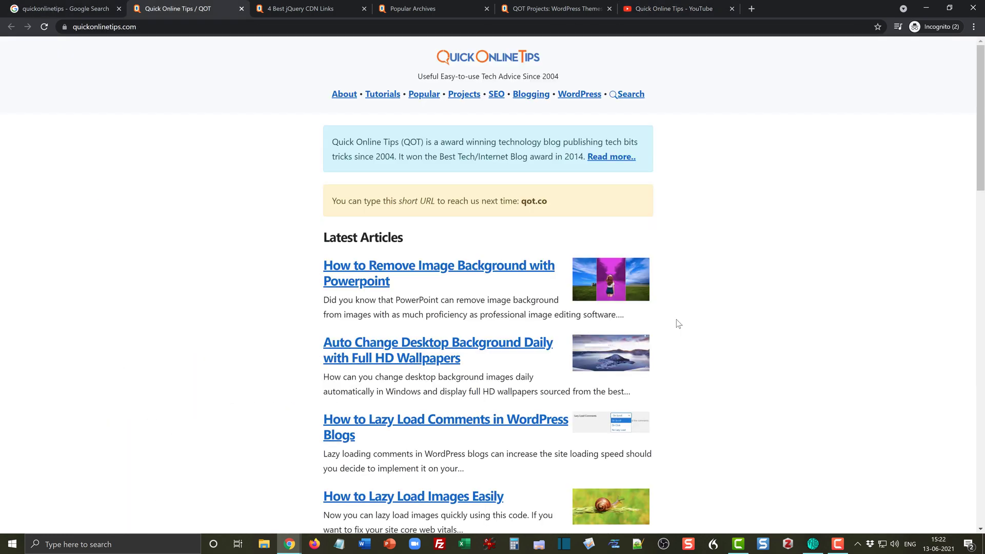
{"action": "left_click", "coordinate": [301, 9]}
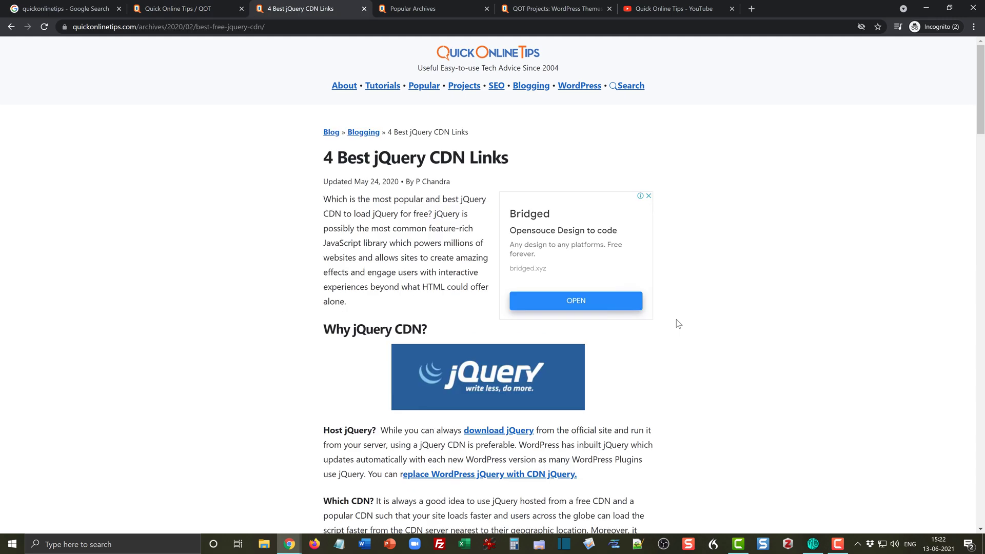
{"action": "mouse_move", "coordinate": [183, 9]}
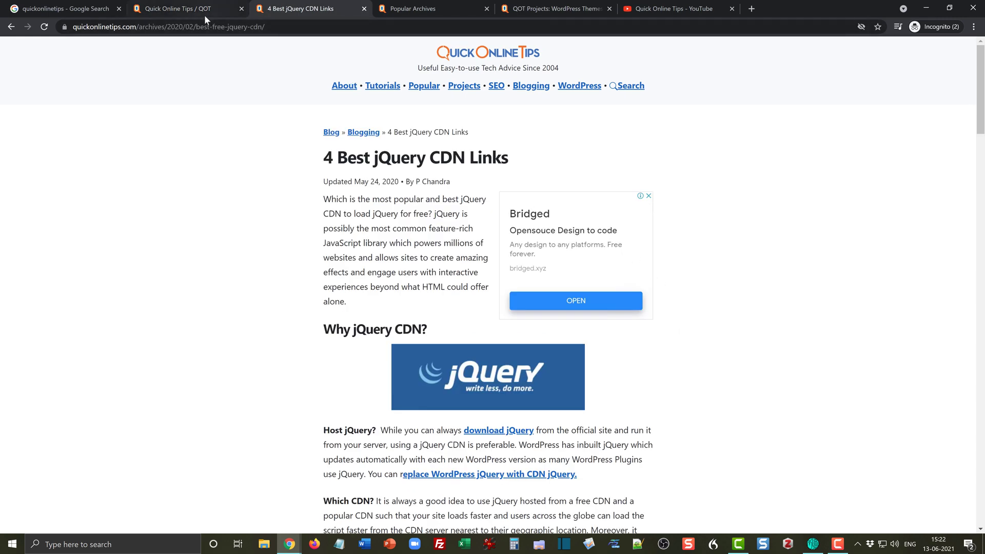
From the Quick Online Tips homepage, open the Auto Change Desktop Background article and navigate back, twice.
{"action": "left_click", "coordinate": [183, 9]}
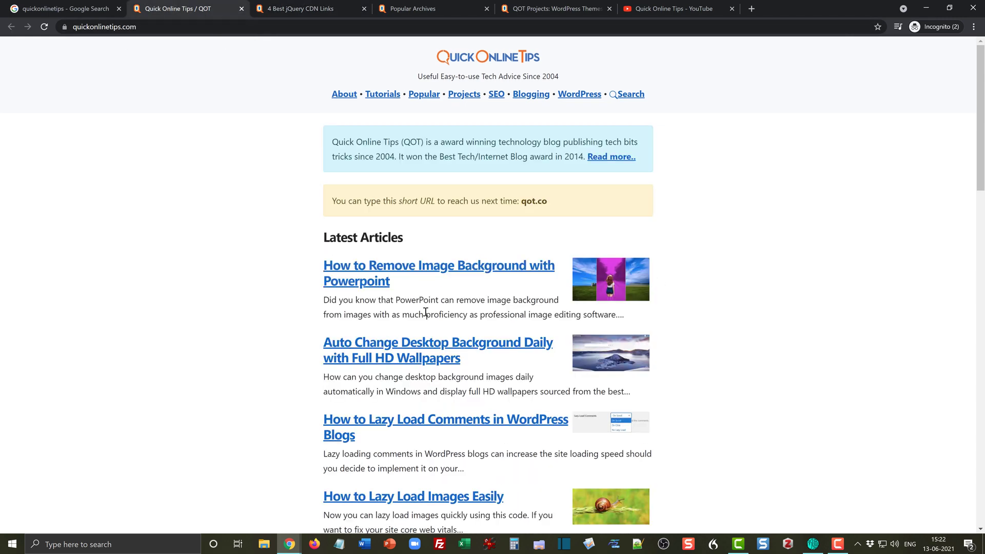
{"action": "mouse_move", "coordinate": [433, 350]}
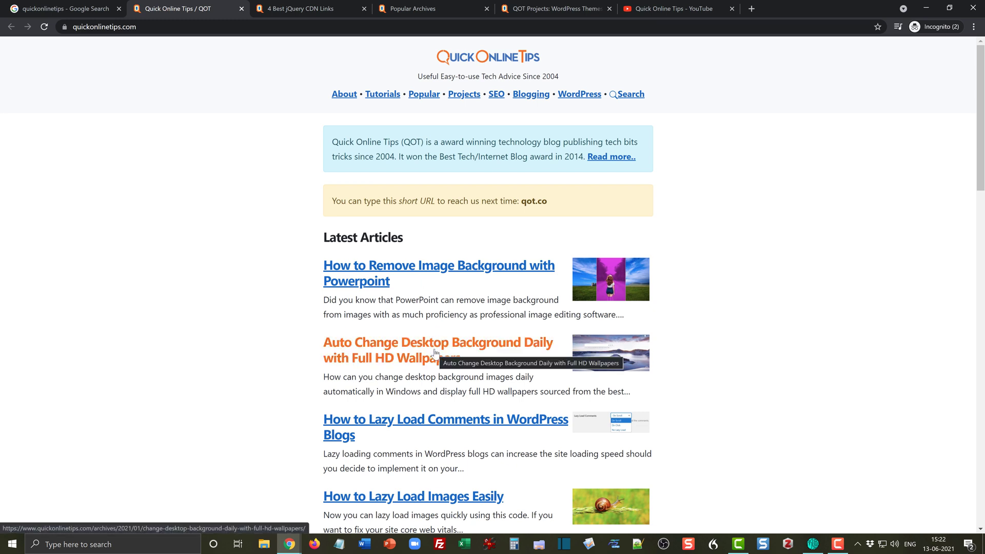
{"action": "left_click", "coordinate": [437, 350]}
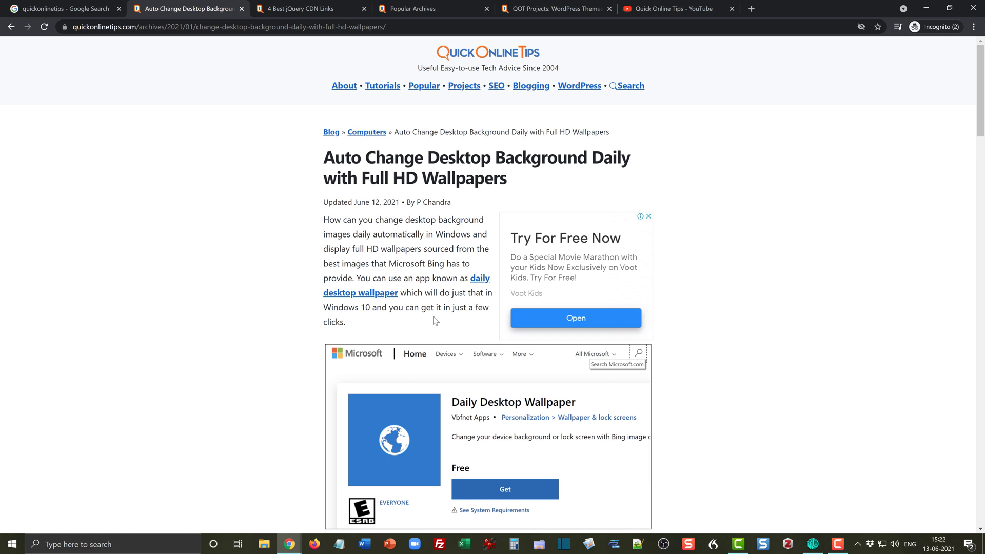
{"action": "left_click", "coordinate": [487, 52]}
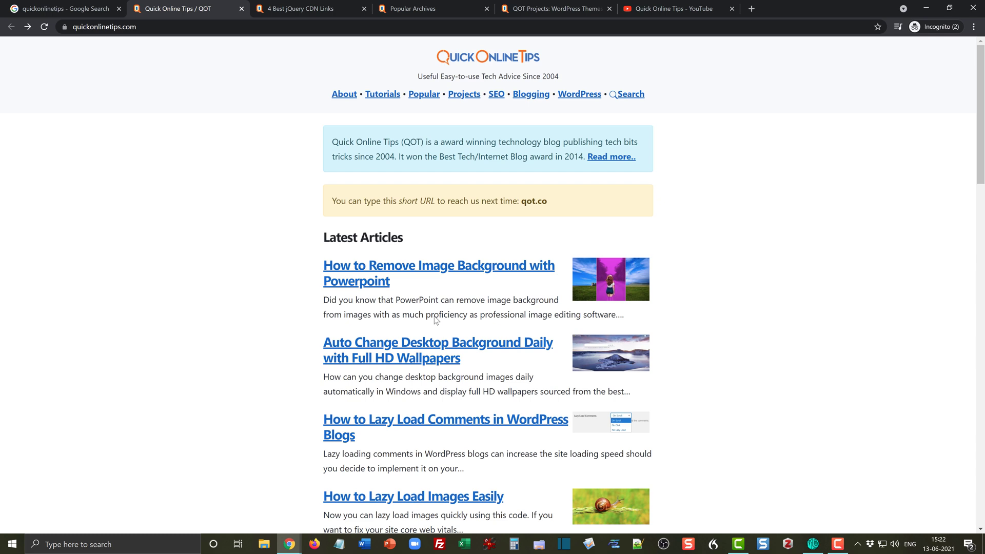
{"action": "mouse_move", "coordinate": [433, 346]}
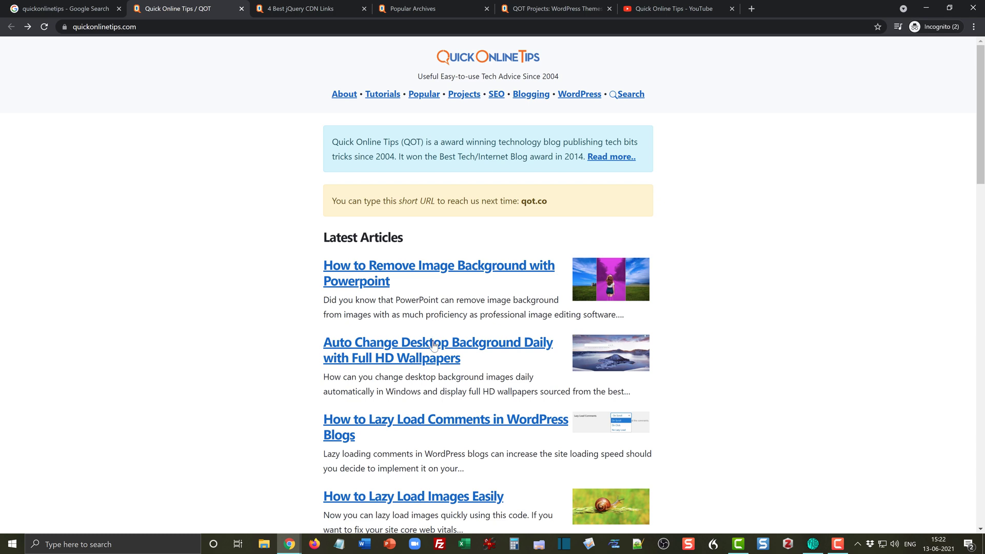
{"action": "left_click", "coordinate": [437, 350]}
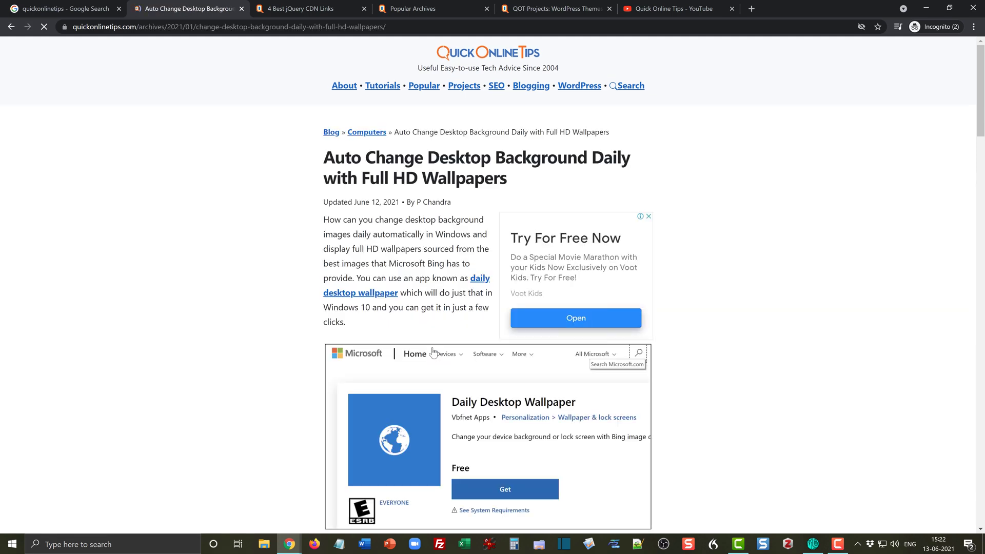
{"action": "left_click", "coordinate": [487, 52]}
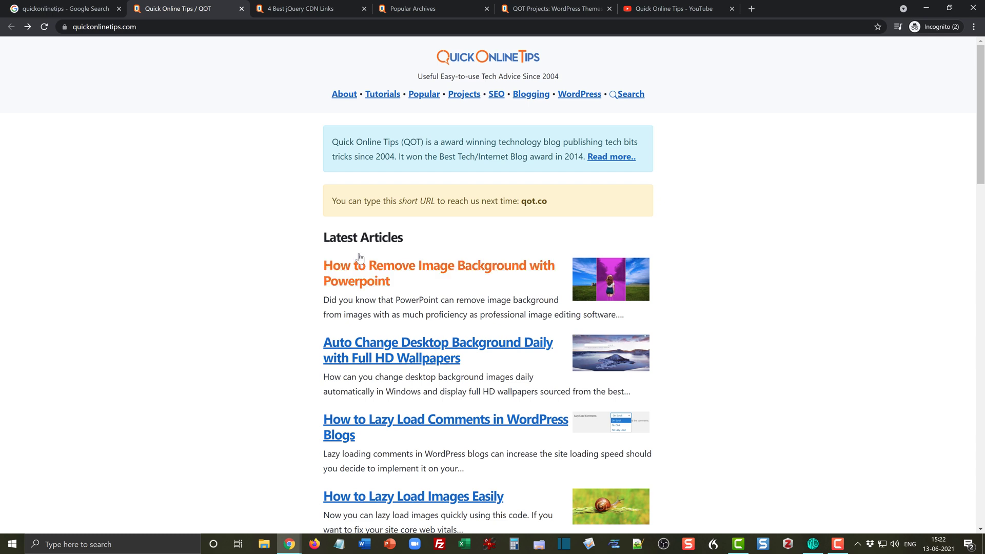
{"action": "mouse_move", "coordinate": [145, 155]}
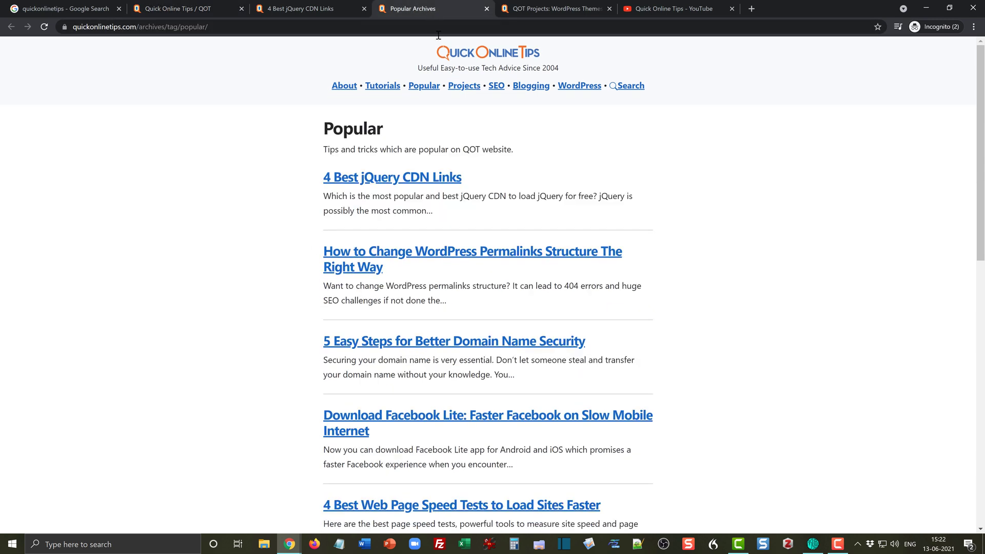
{"action": "mouse_move", "coordinate": [617, 358]}
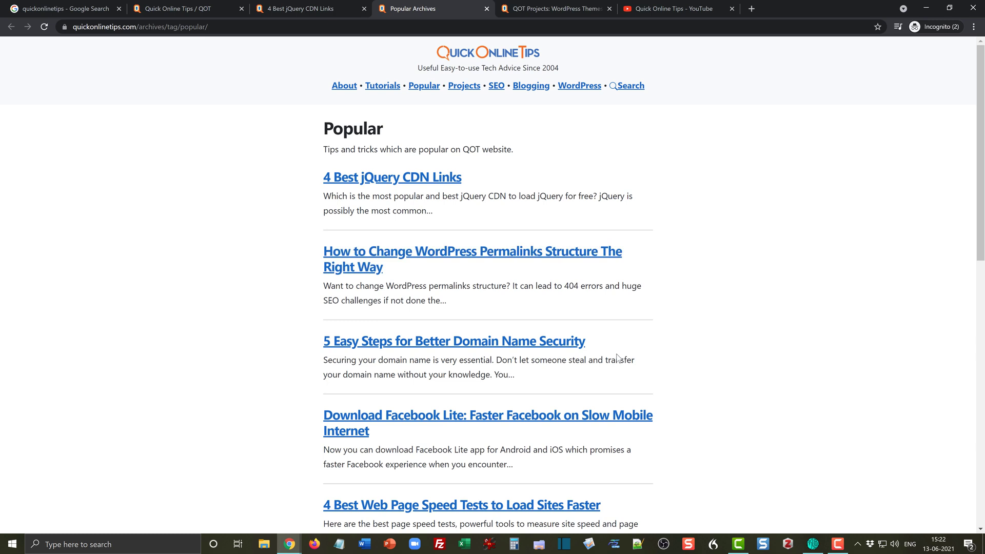
Close the Popular Archives and QOT Projects tabs with the mouse's close-tab button.
{"action": "left_click", "coordinate": [555, 9]}
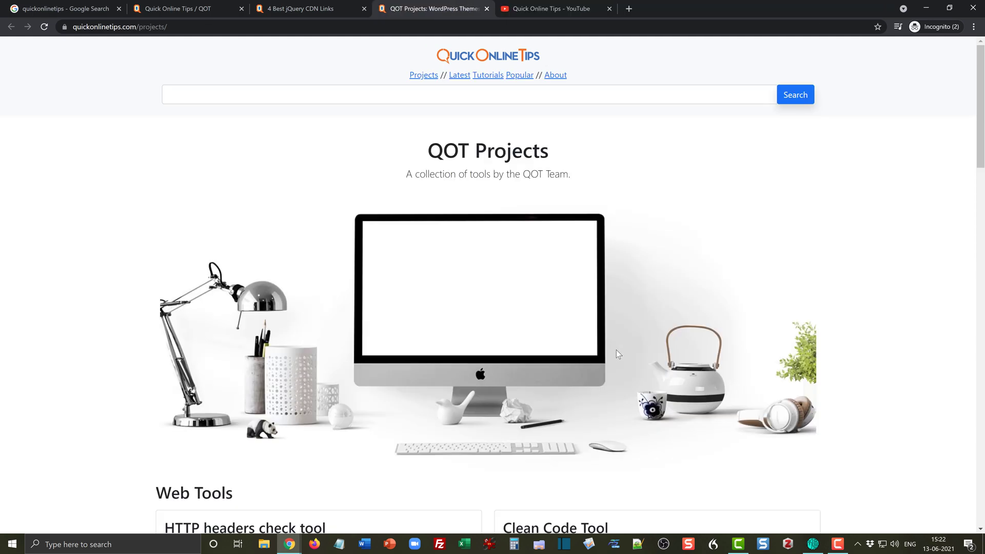
{"action": "left_click", "coordinate": [553, 10]}
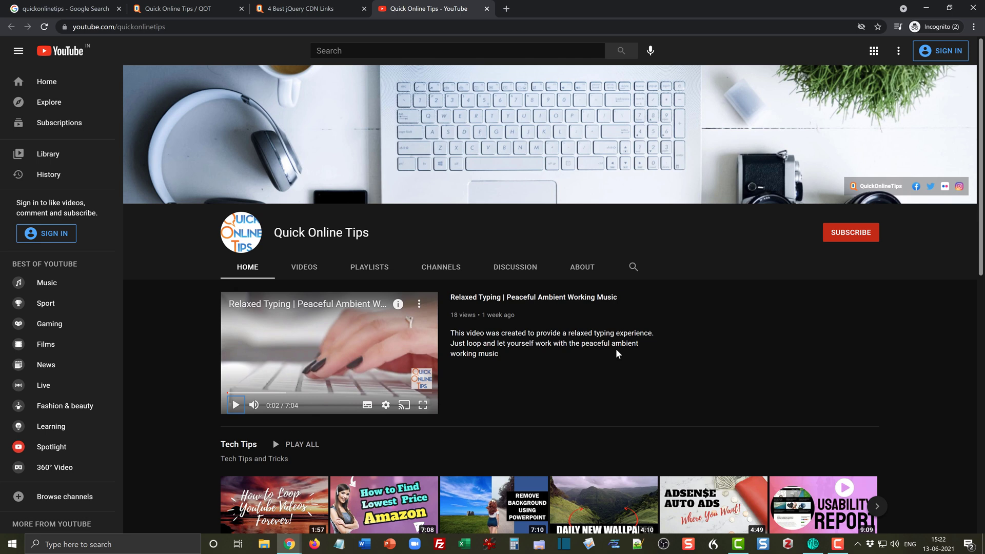
{"action": "mouse_move", "coordinate": [591, 279]}
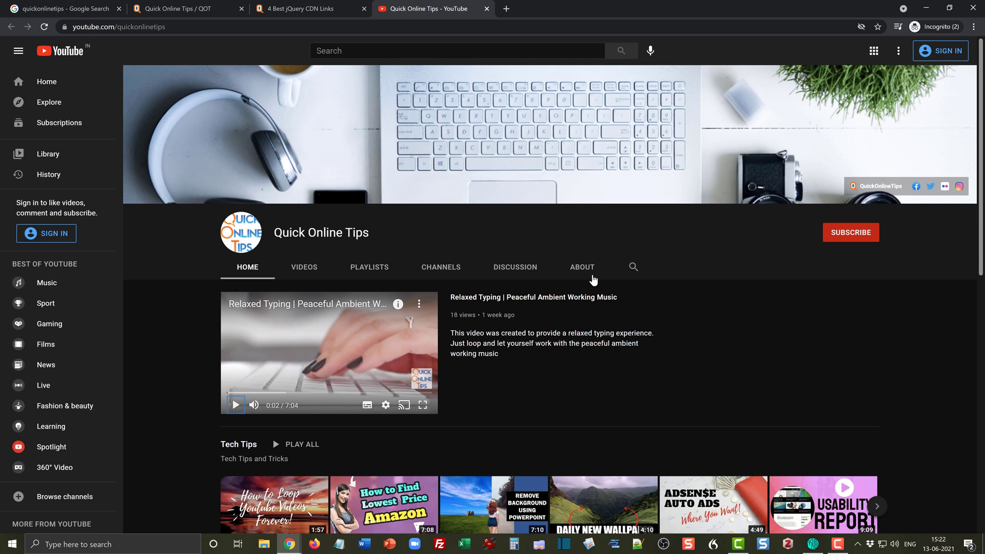
{"action": "mouse_move", "coordinate": [308, 9]}
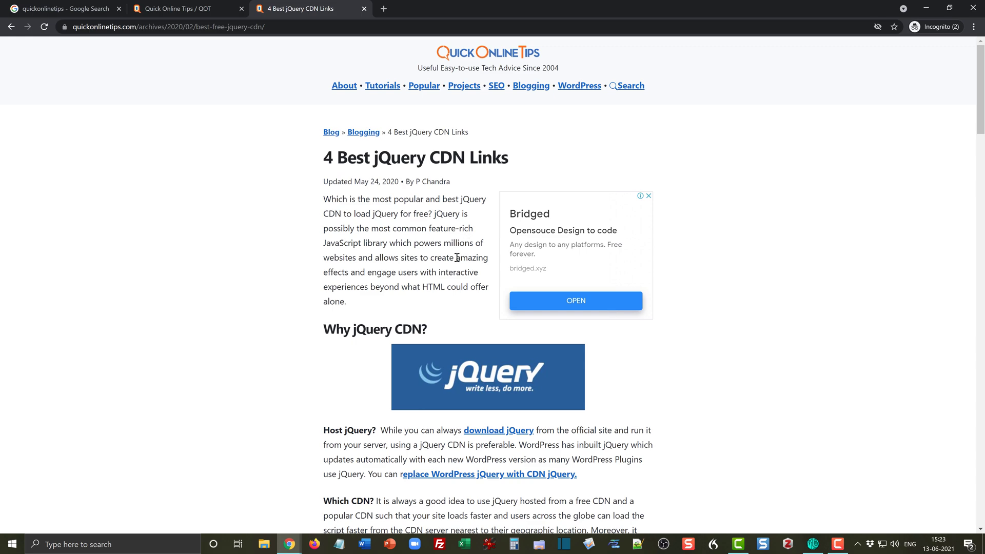
Show all windows in Task View, return to the Chrome window and switch to the Quick Online Tips tab.
{"action": "left_click", "coordinate": [237, 543]}
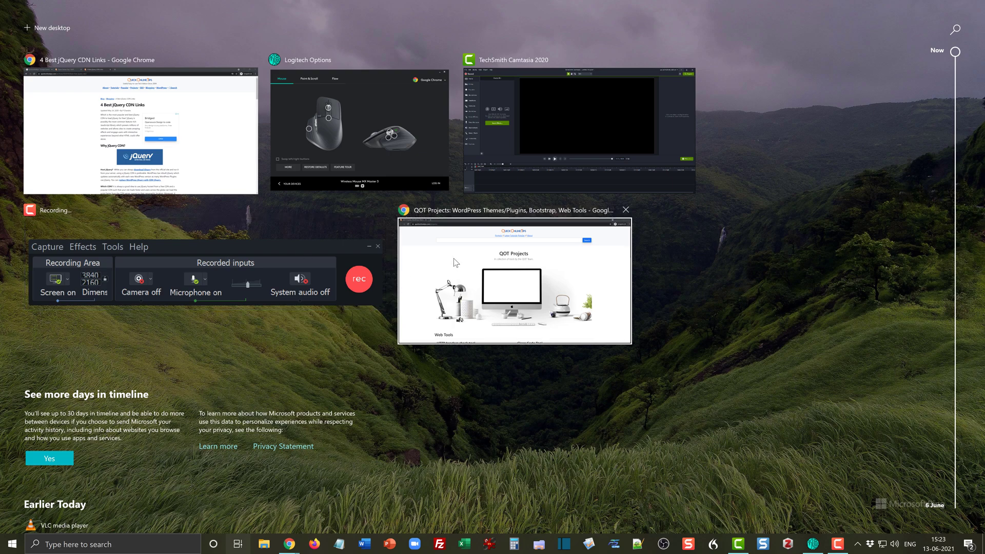
{"action": "left_click", "coordinate": [141, 129]}
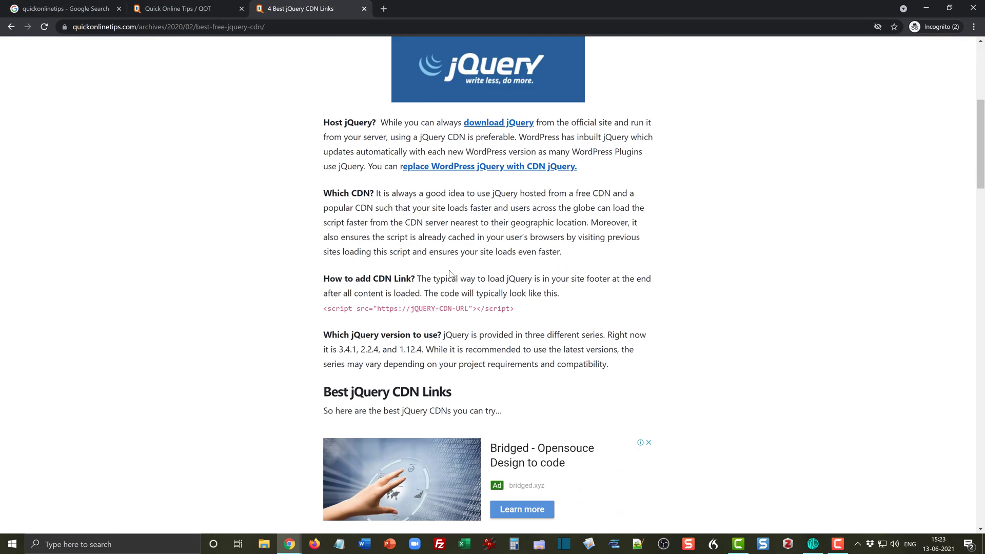
{"action": "left_click", "coordinate": [182, 9]}
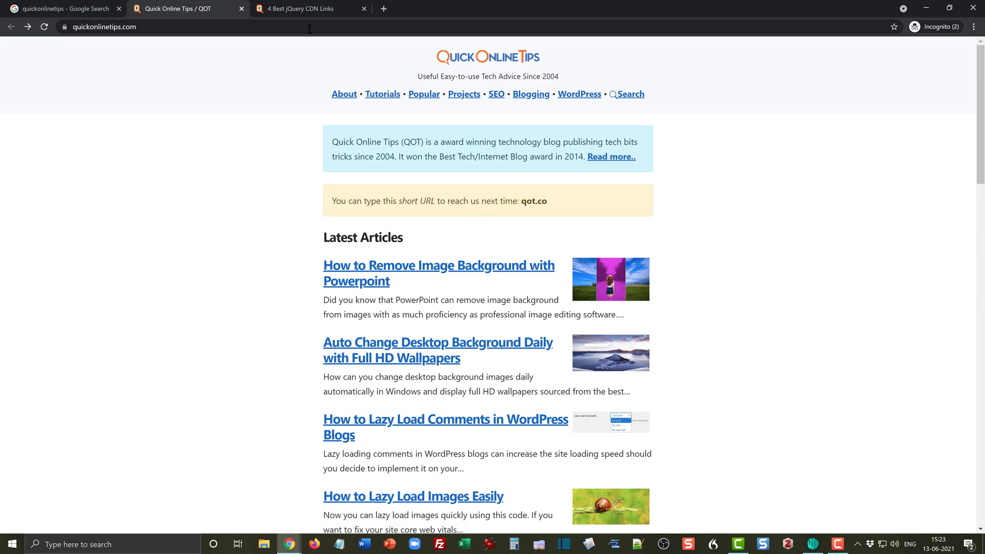
{"action": "mouse_move", "coordinate": [385, 191]}
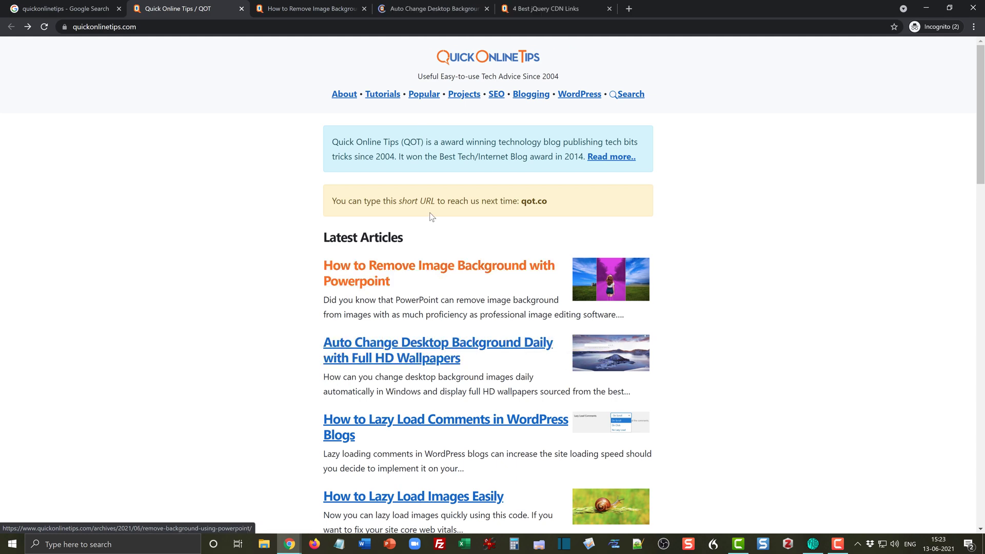
Switch between the desktop background article tab and the Remove Image Background article tab.
{"action": "left_click", "coordinate": [437, 350]}
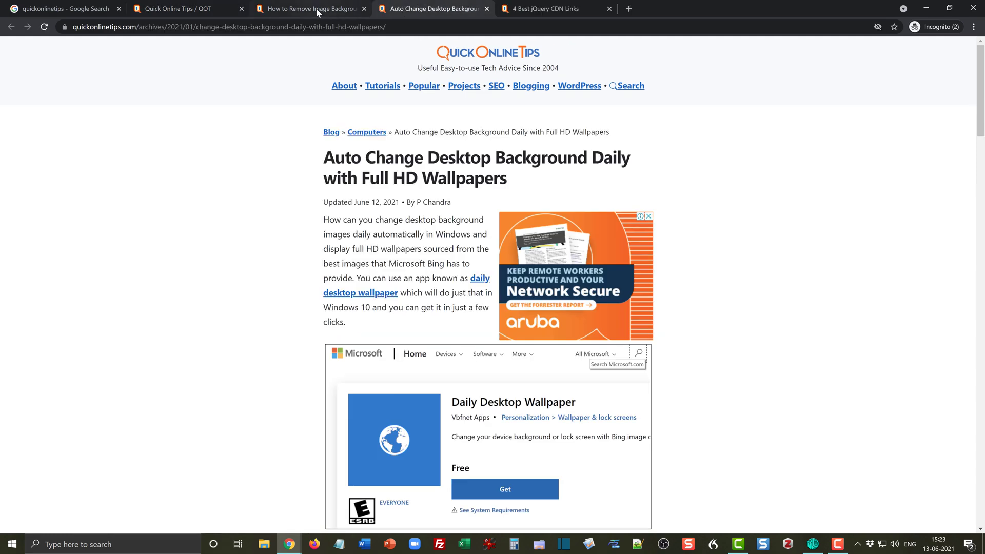
{"action": "left_click", "coordinate": [308, 8]}
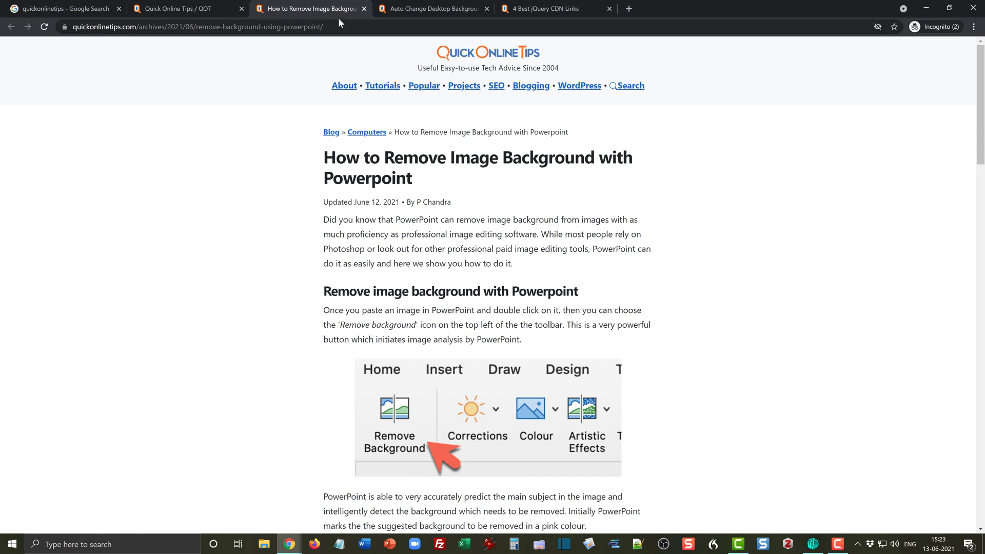
{"action": "mouse_move", "coordinate": [307, 9]}
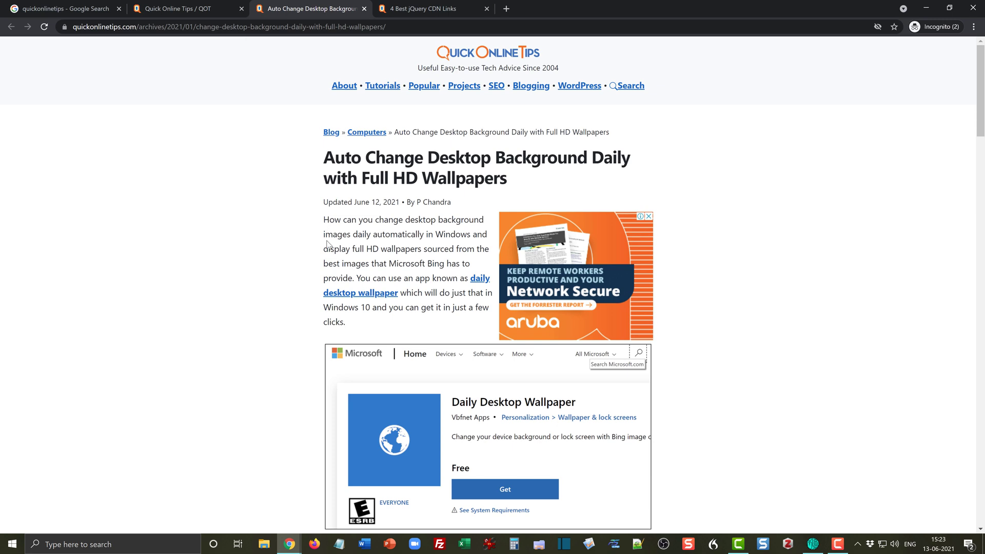
{"action": "mouse_move", "coordinate": [317, 249]}
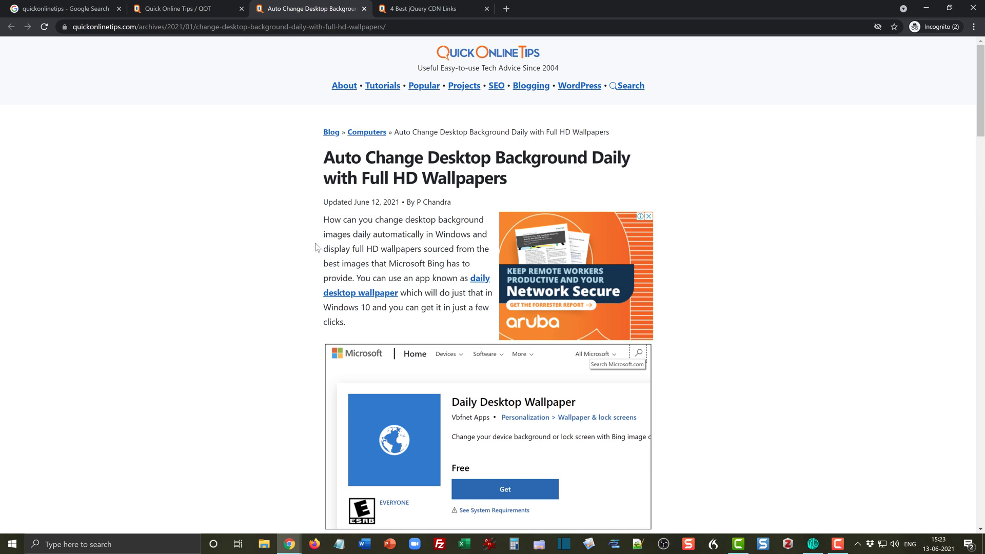
Scroll the desktop background article down, back to the top, then down to the Bing Wallpaper App section.
{"action": "scroll", "scroll_direction": "down", "scroll_amount": 3}
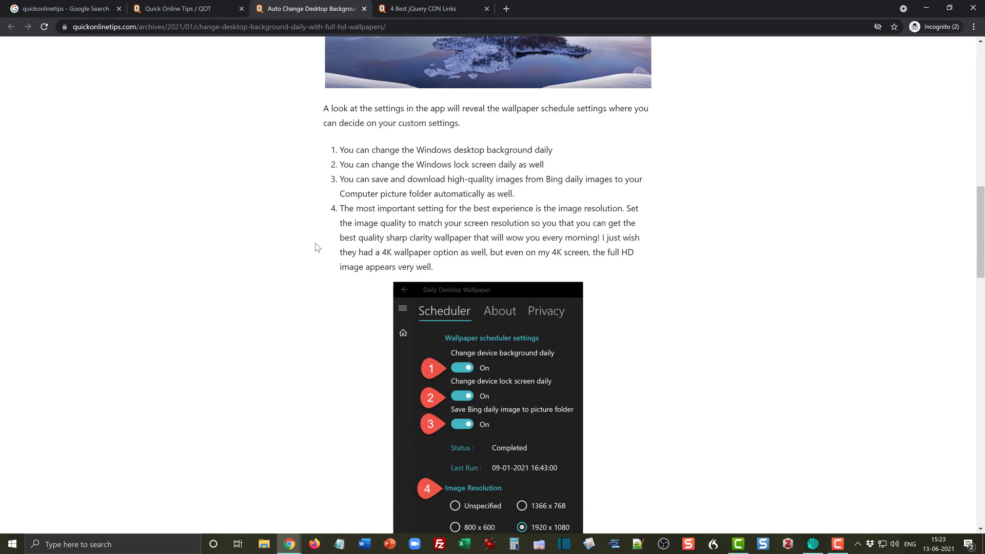
{"action": "scroll", "scroll_direction": "up", "scroll_amount": 3}
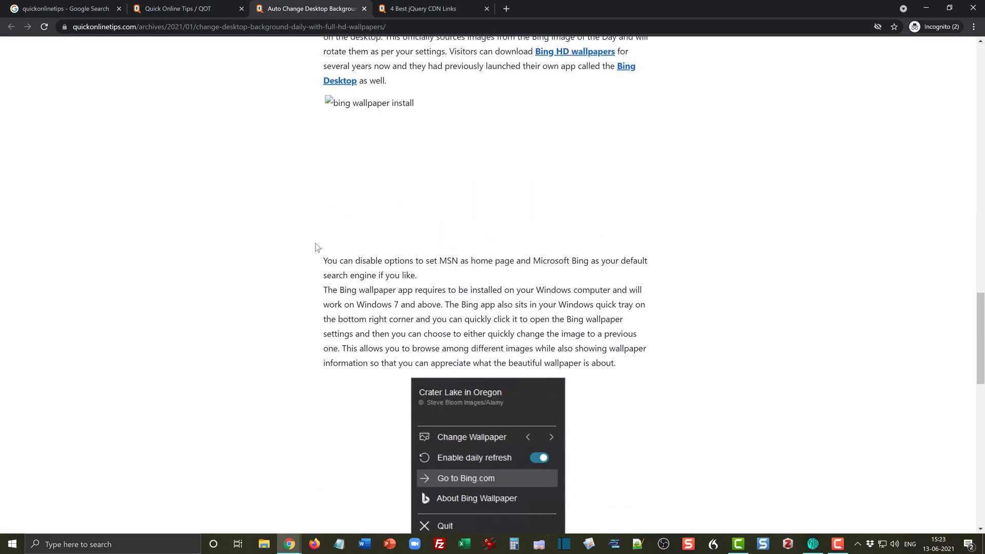
{"action": "scroll", "scroll_direction": "up", "scroll_amount": 3}
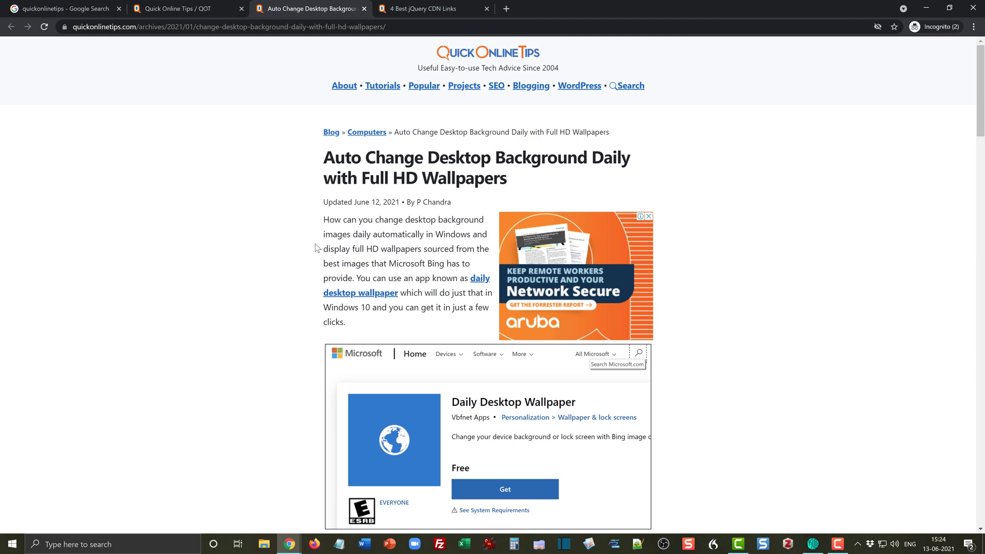
{"action": "scroll", "scroll_direction": "down", "scroll_amount": 3}
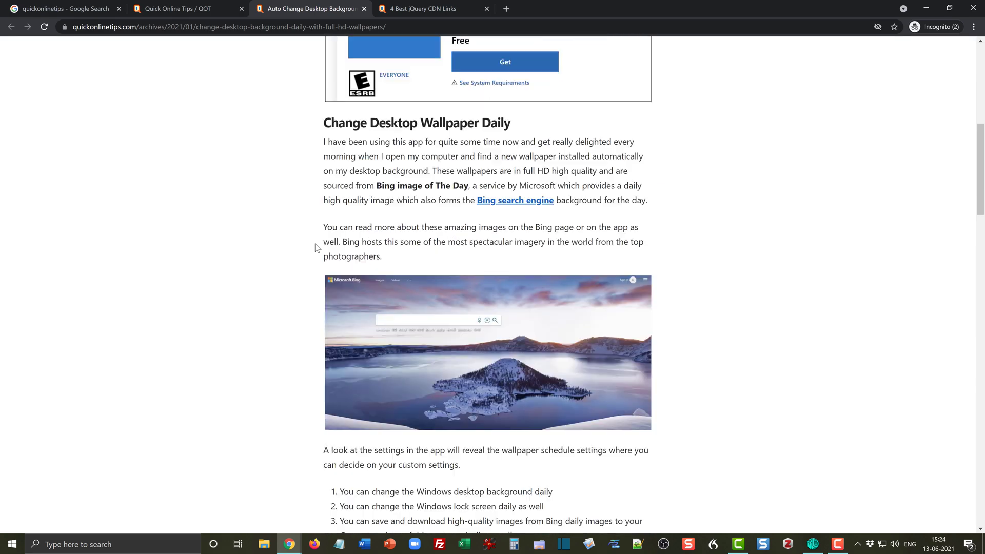
{"action": "scroll", "scroll_direction": "down", "scroll_amount": 3}
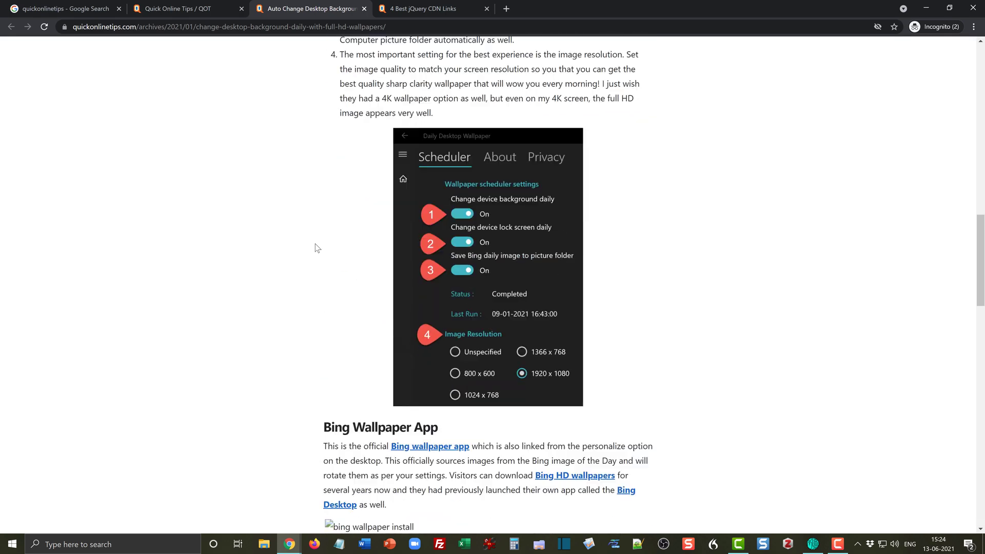
{"action": "scroll", "scroll_direction": "down", "scroll_amount": 3}
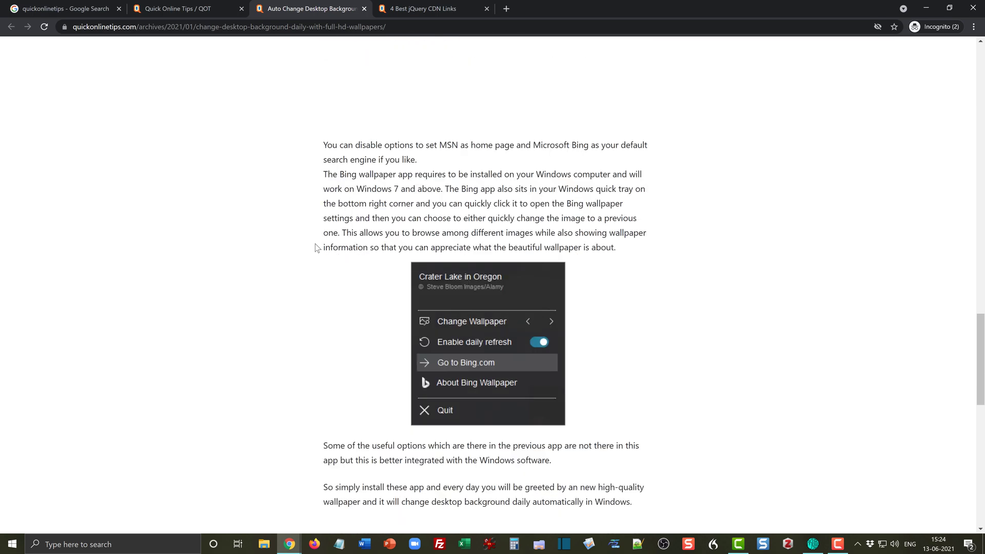